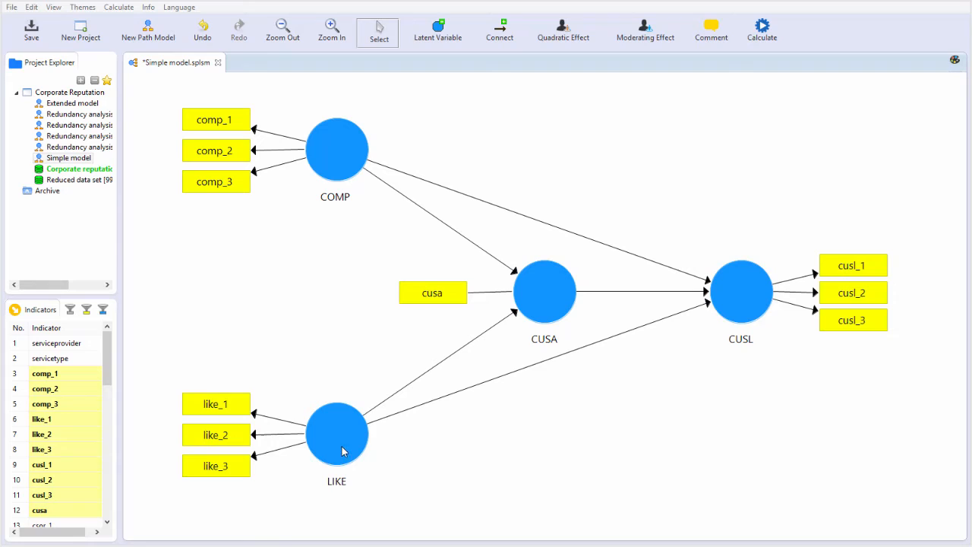
{"action": "mouse_move", "coordinate": [395, 201]}
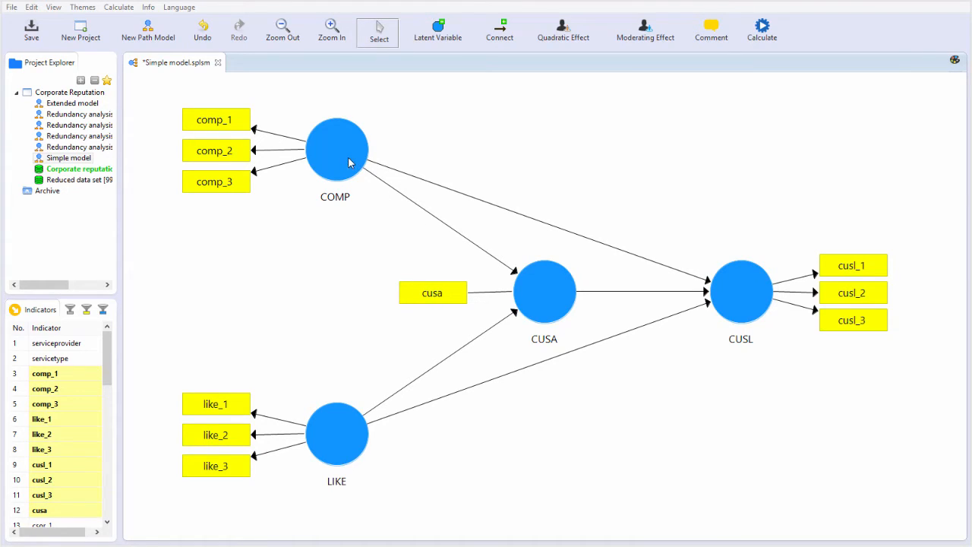
{"action": "mouse_move", "coordinate": [602, 187]}
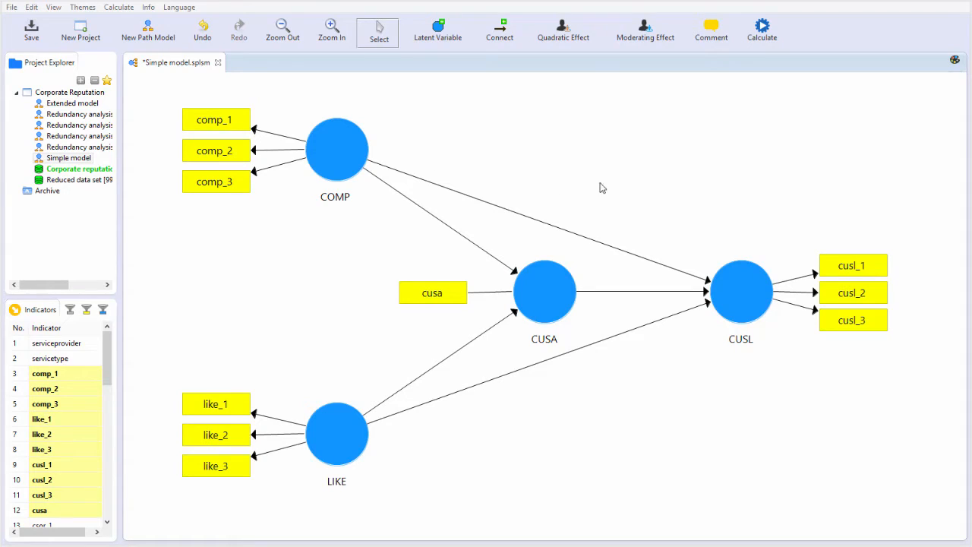
{"action": "mouse_move", "coordinate": [348, 459]}
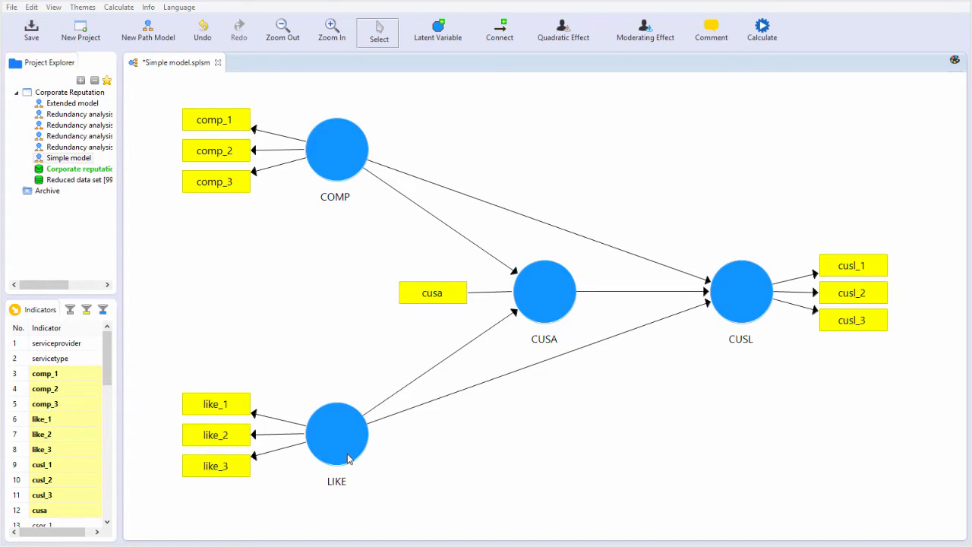
{"action": "mouse_move", "coordinate": [551, 287]}
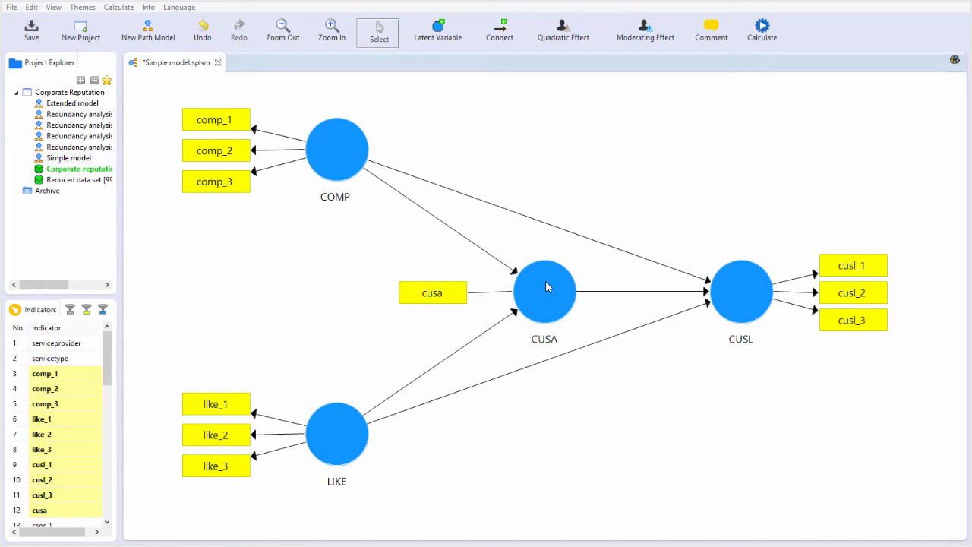
{"action": "mouse_move", "coordinate": [403, 206]}
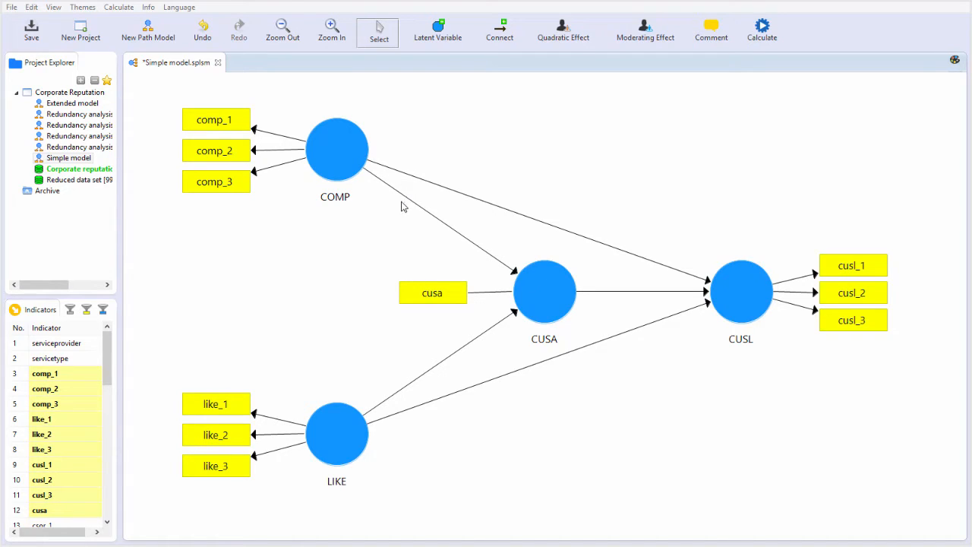
{"action": "mouse_move", "coordinate": [372, 177]}
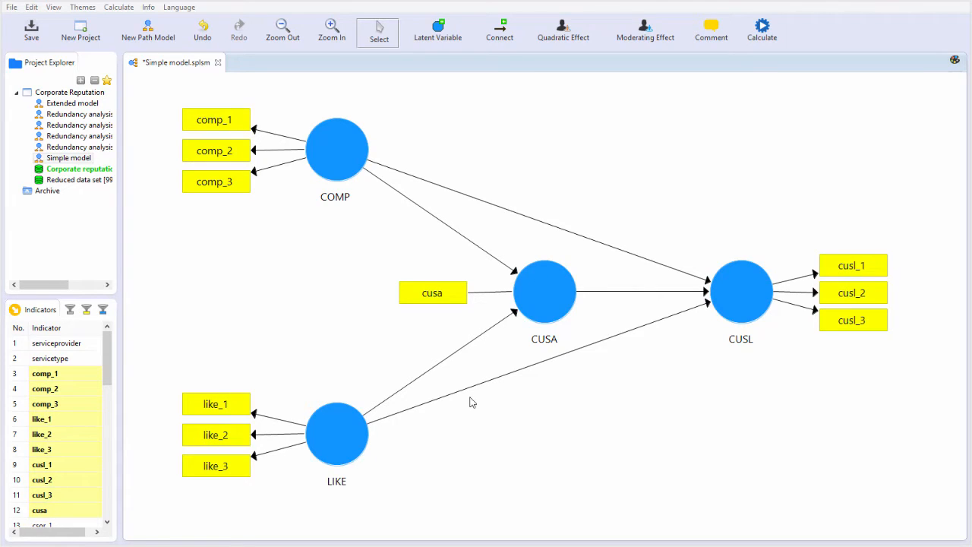
{"action": "mouse_move", "coordinate": [539, 270]}
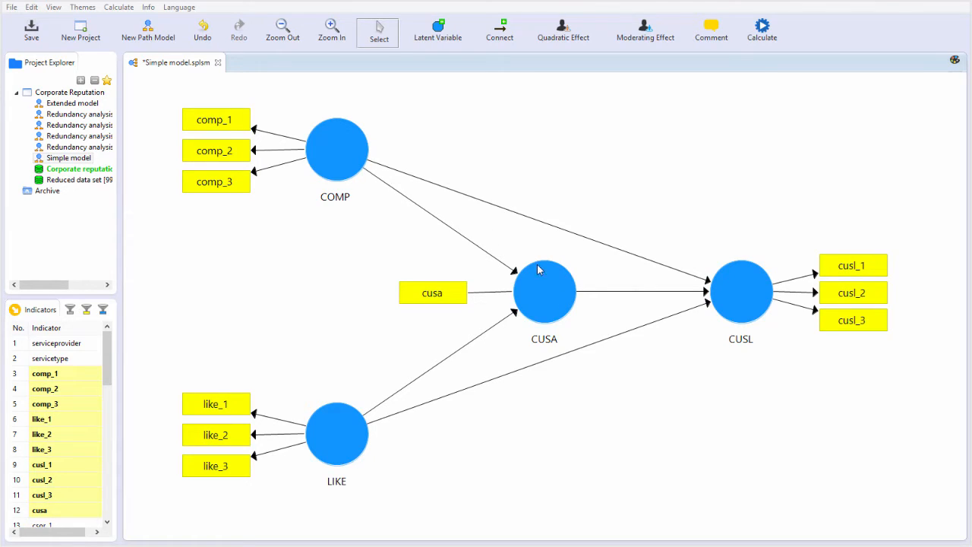
{"action": "mouse_move", "coordinate": [606, 297]}
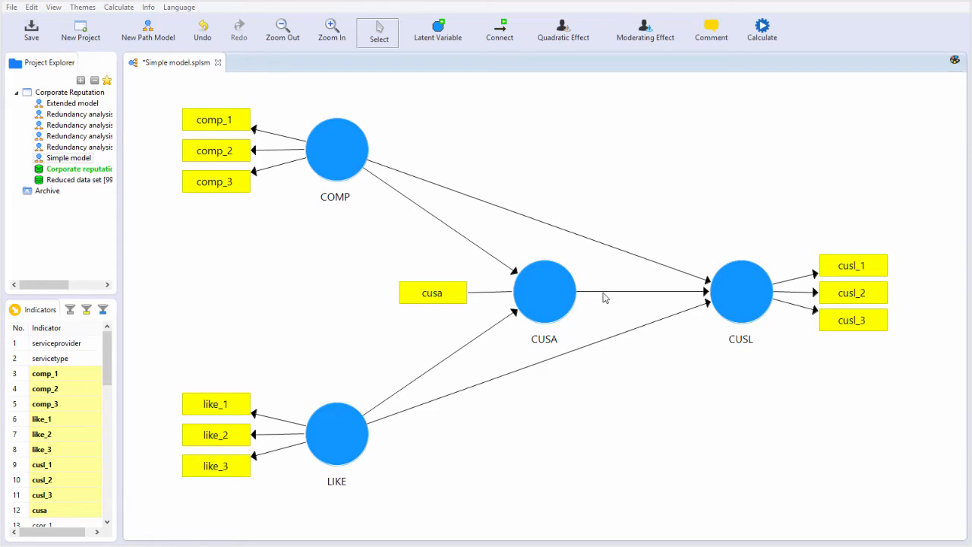
{"action": "mouse_move", "coordinate": [434, 486]}
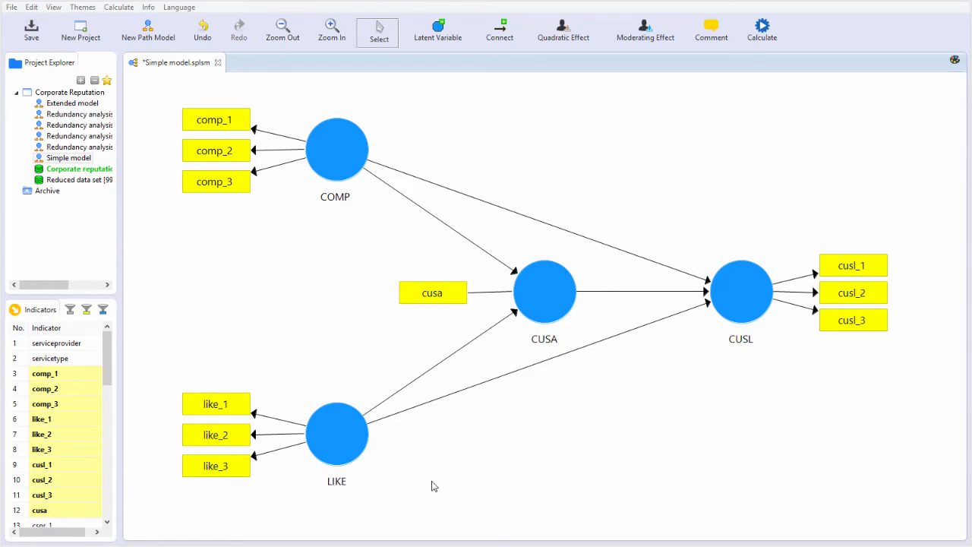
{"action": "mouse_move", "coordinate": [374, 454]}
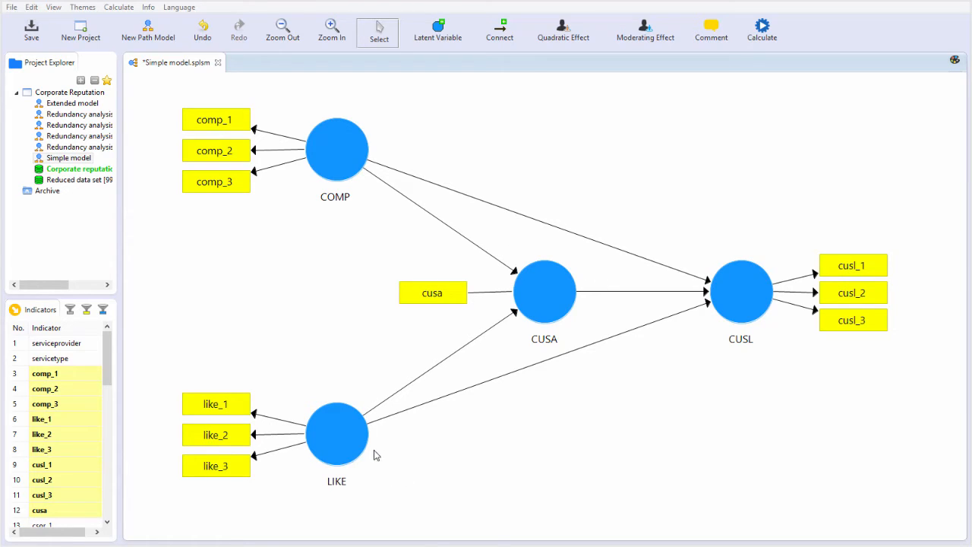
{"action": "mouse_move", "coordinate": [393, 454]}
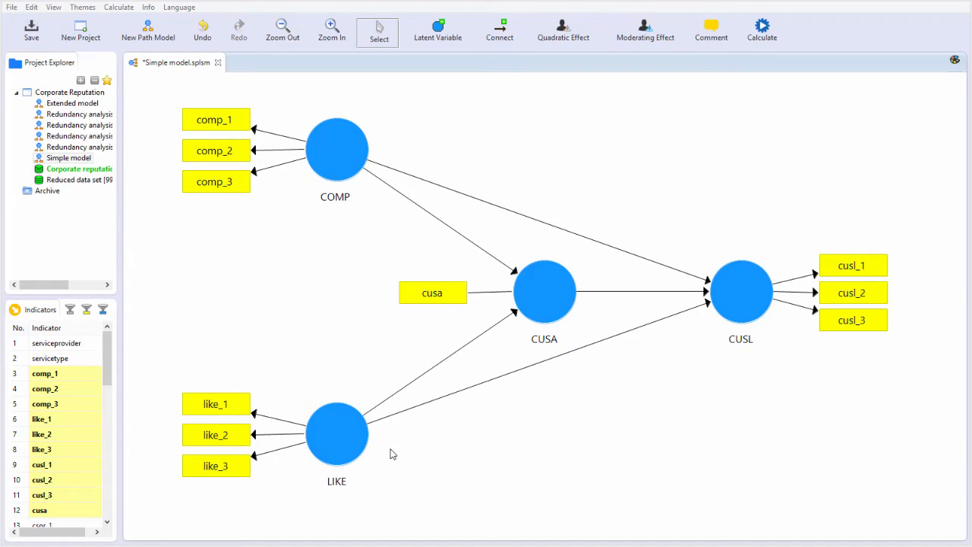
{"action": "mouse_move", "coordinate": [277, 484]}
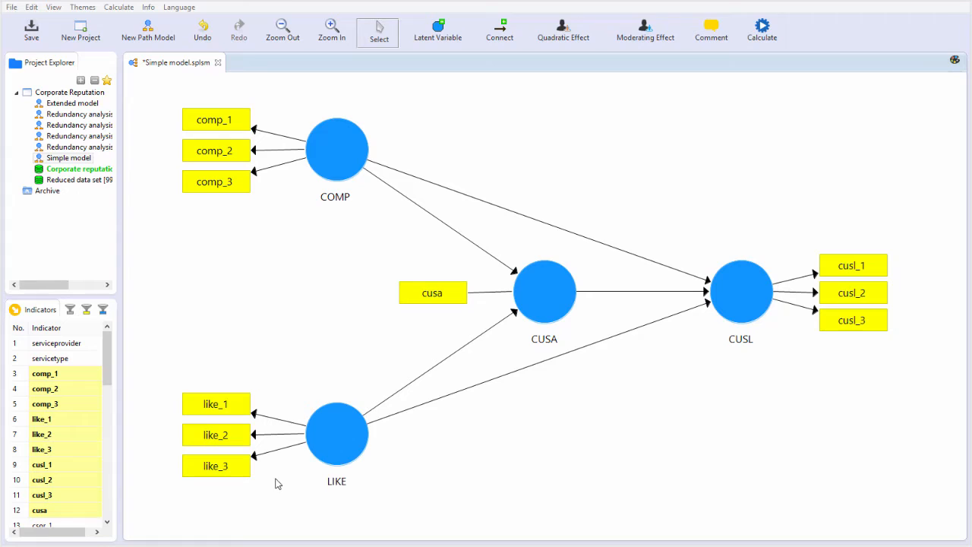
{"action": "mouse_move", "coordinate": [289, 472]}
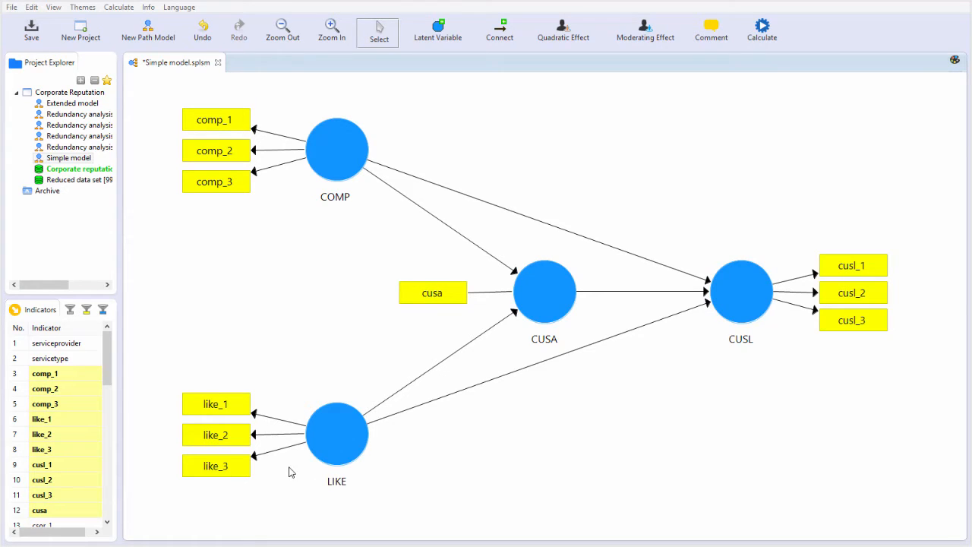
{"action": "mouse_move", "coordinate": [319, 454]}
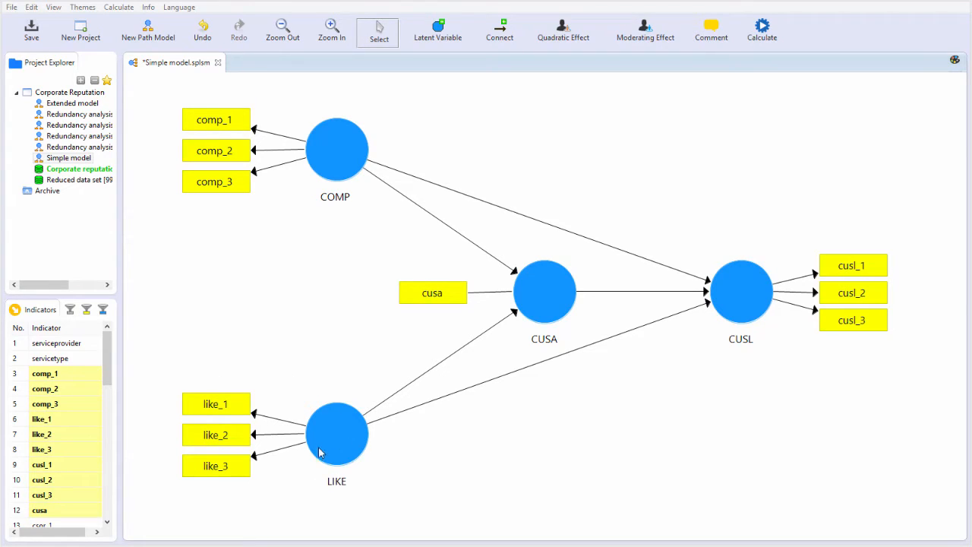
{"action": "mouse_move", "coordinate": [224, 461]}
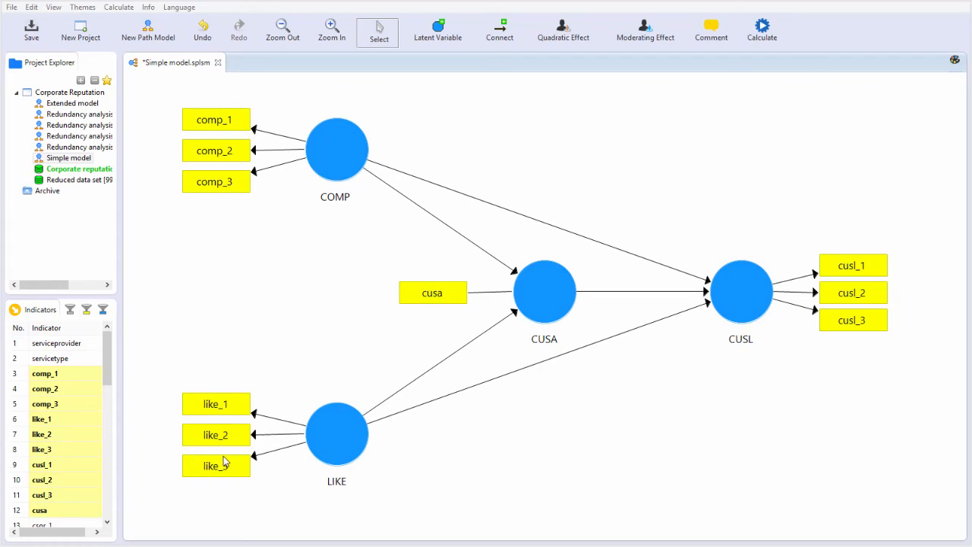
{"action": "mouse_move", "coordinate": [230, 415]}
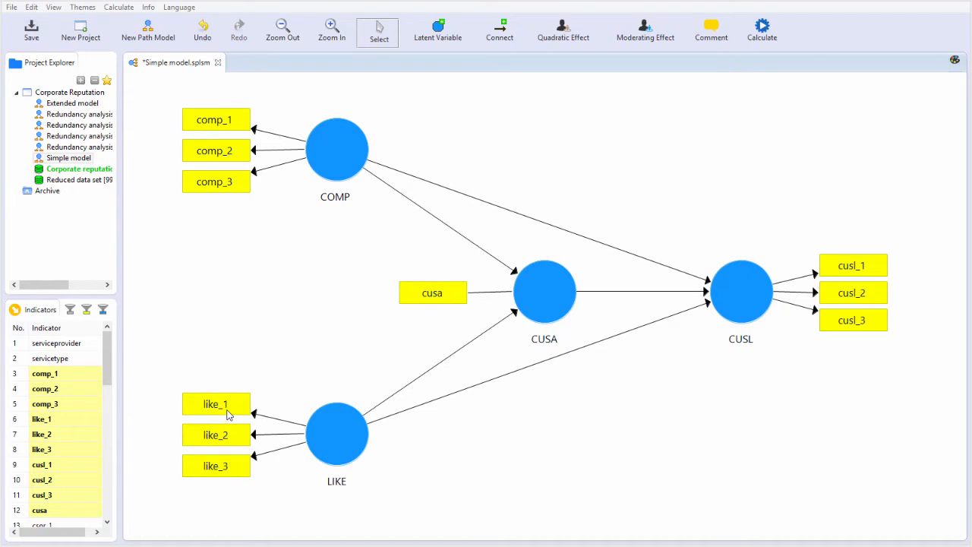
{"action": "mouse_move", "coordinate": [314, 453]}
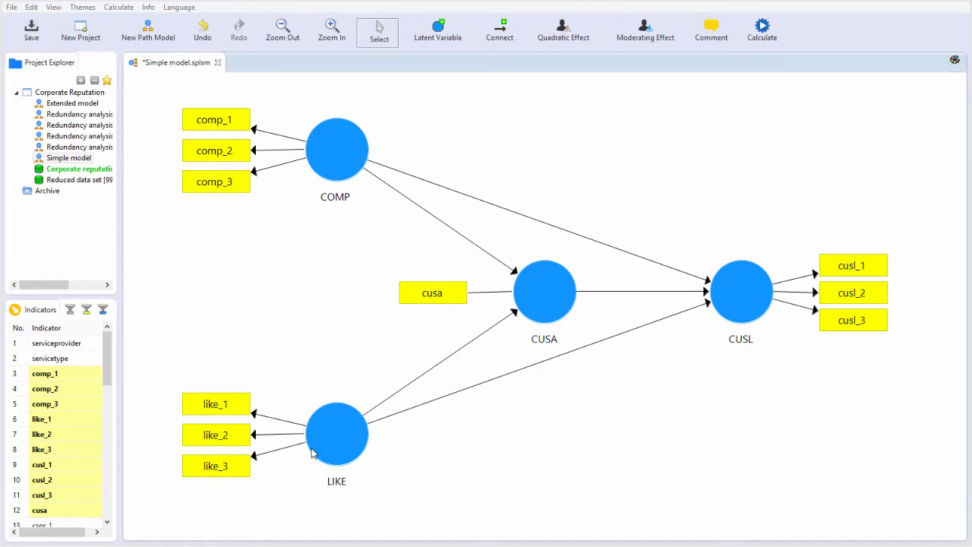
{"action": "mouse_move", "coordinate": [335, 144]}
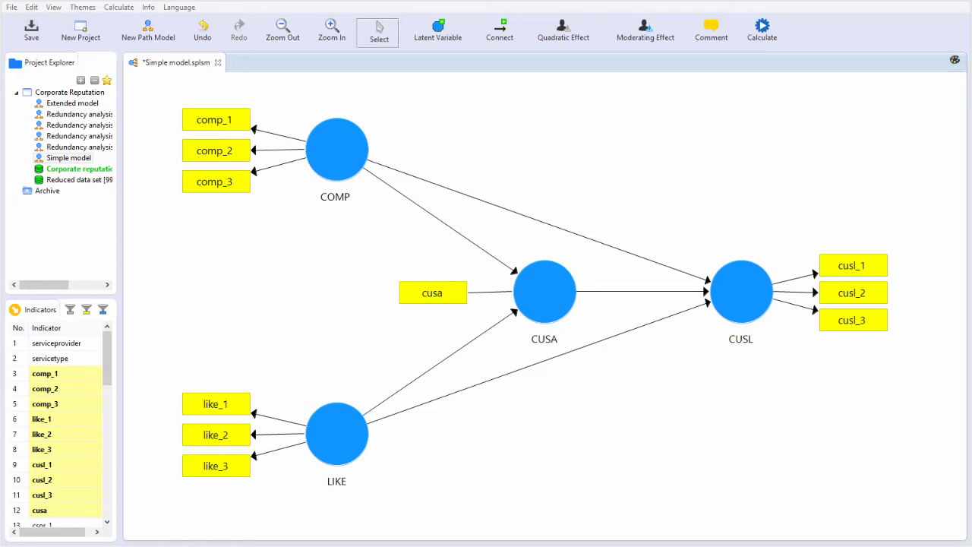
{"action": "mouse_move", "coordinate": [278, 298]}
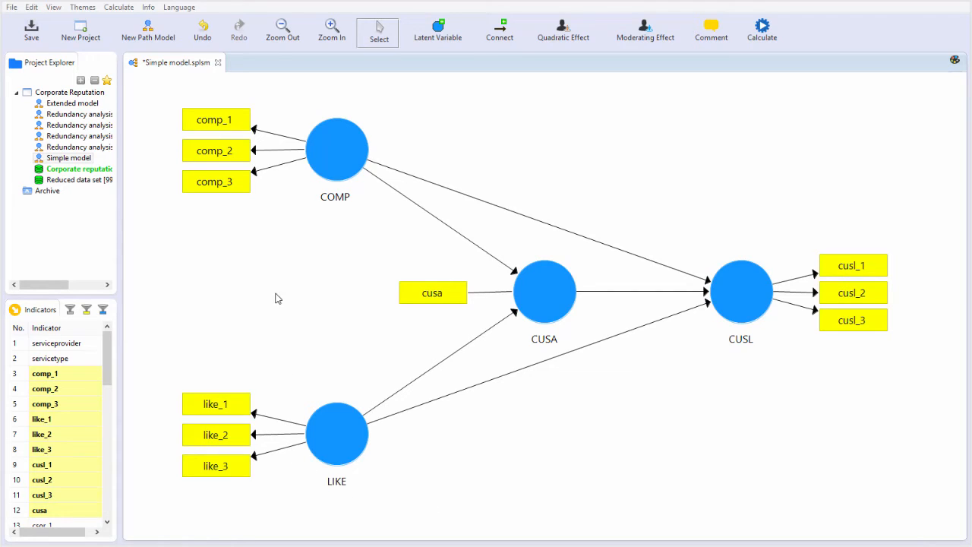
{"action": "mouse_move", "coordinate": [251, 218]}
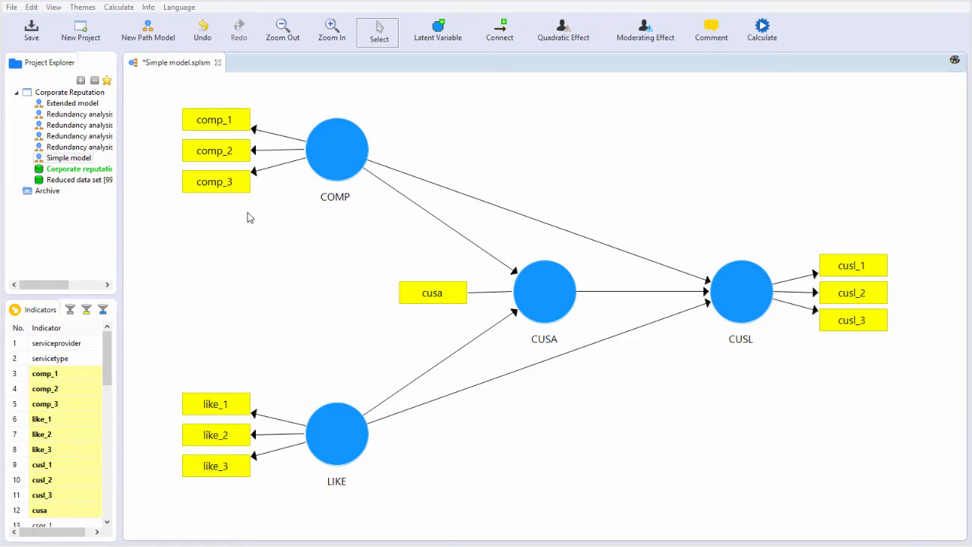
{"action": "mouse_move", "coordinate": [323, 172]}
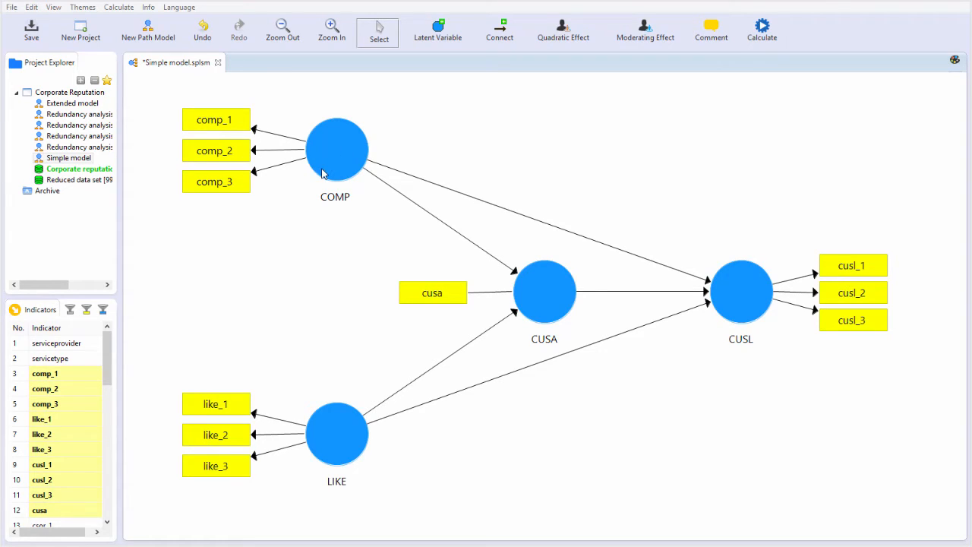
{"action": "mouse_move", "coordinate": [282, 256]}
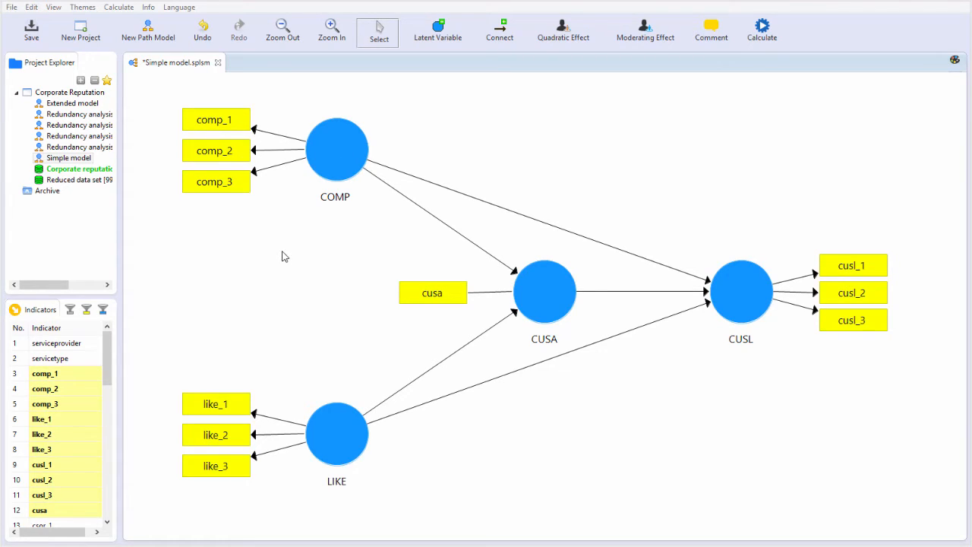
{"action": "mouse_move", "coordinate": [293, 274]}
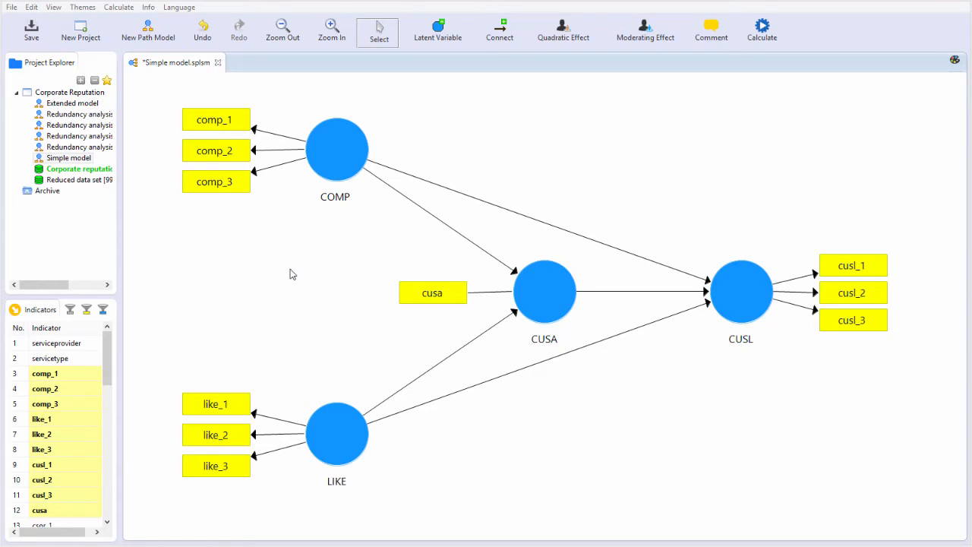
{"action": "mouse_move", "coordinate": [296, 235]}
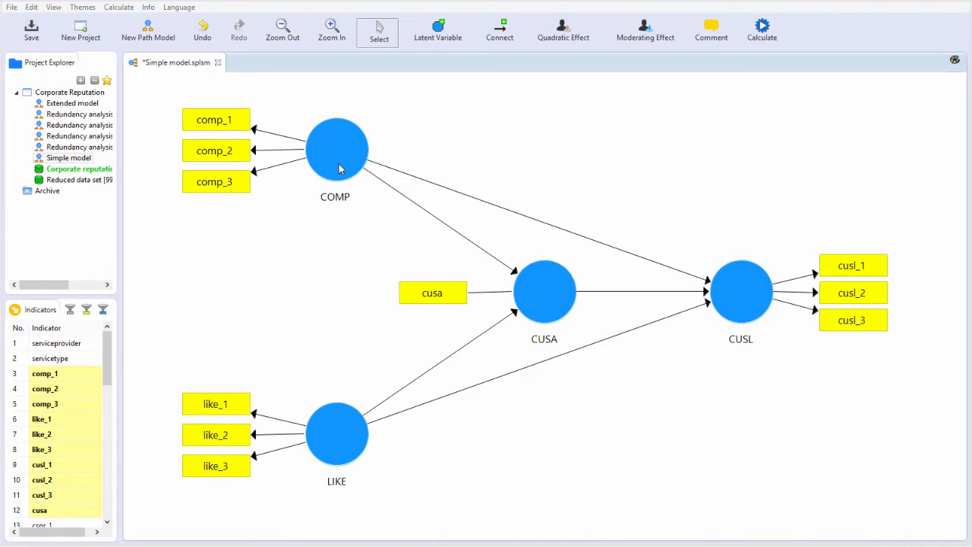
{"action": "mouse_move", "coordinate": [346, 458]}
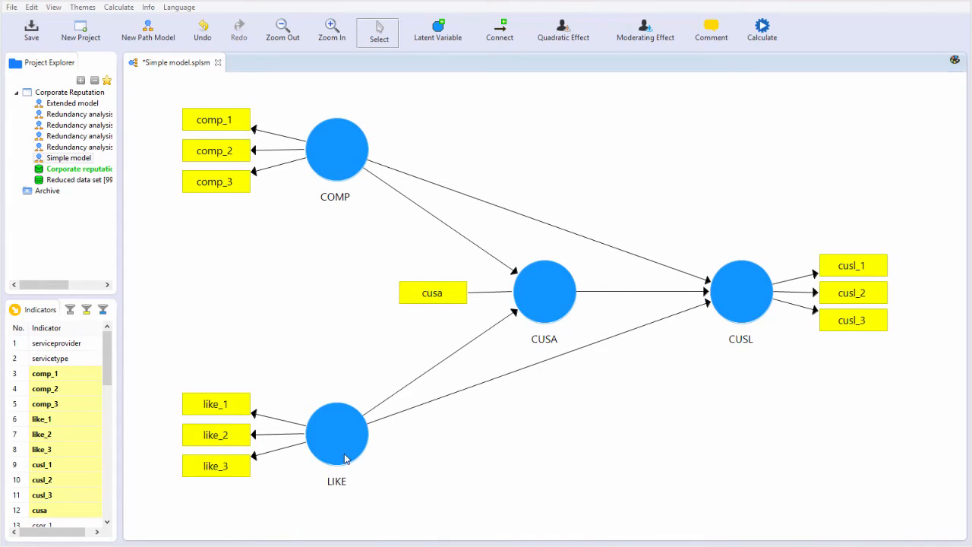
{"action": "mouse_move", "coordinate": [296, 456]}
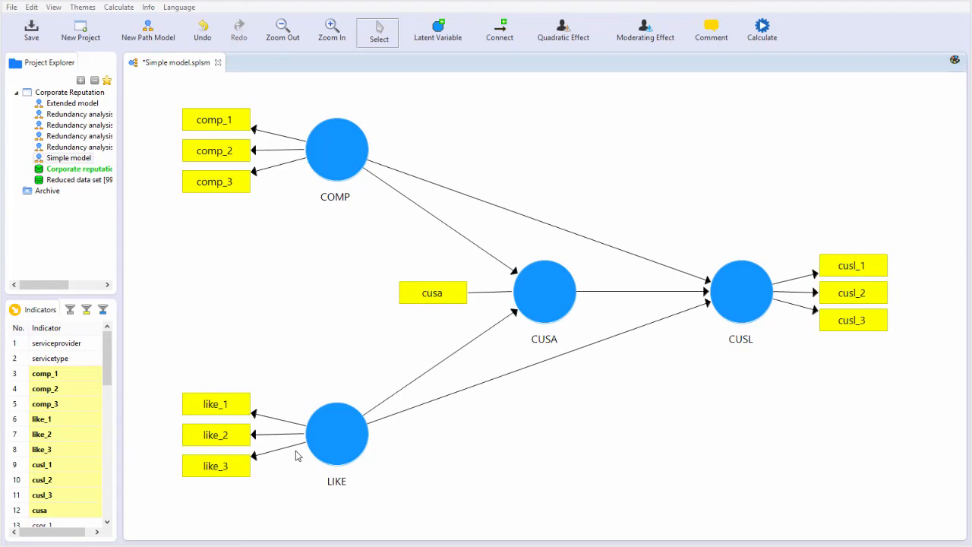
{"action": "mouse_move", "coordinate": [371, 477]}
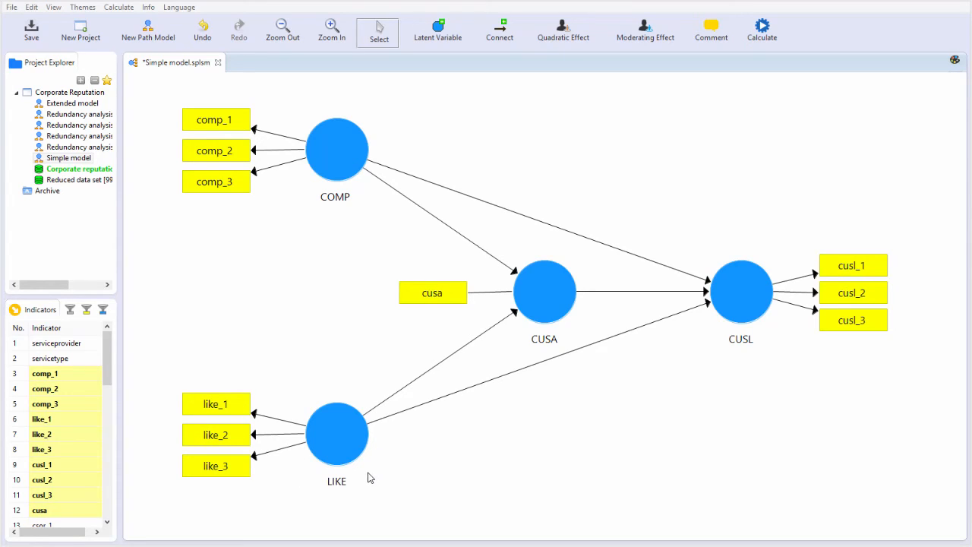
{"action": "mouse_move", "coordinate": [353, 347]}
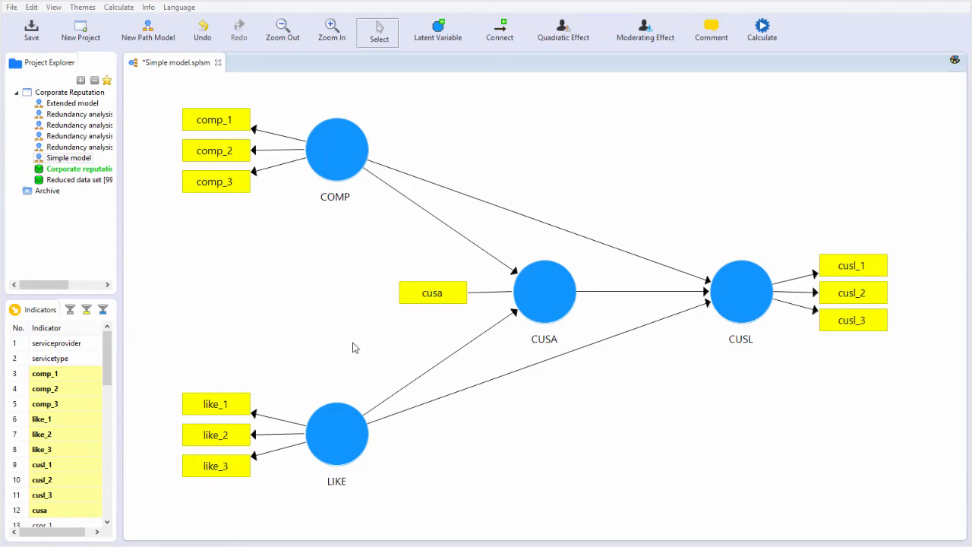
{"action": "mouse_move", "coordinate": [294, 167]}
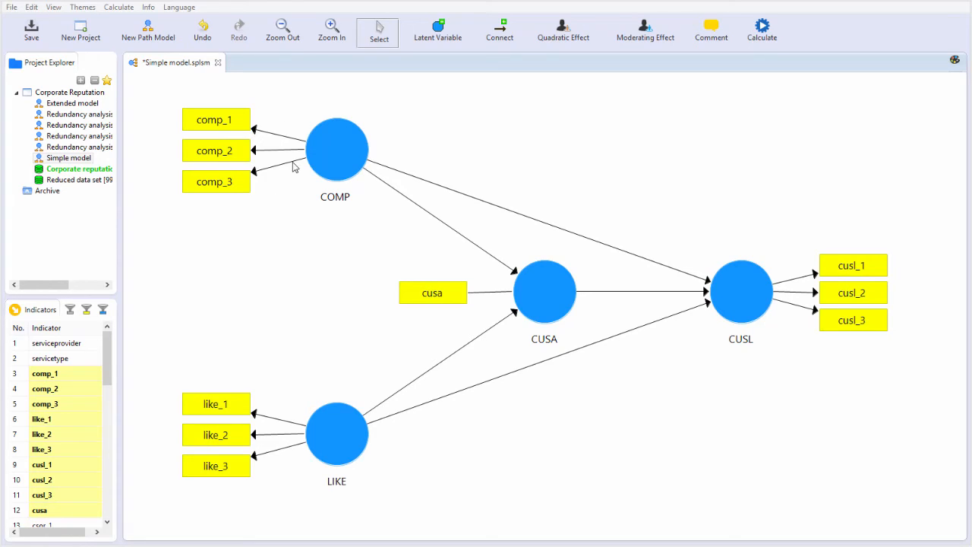
{"action": "mouse_move", "coordinate": [319, 219]}
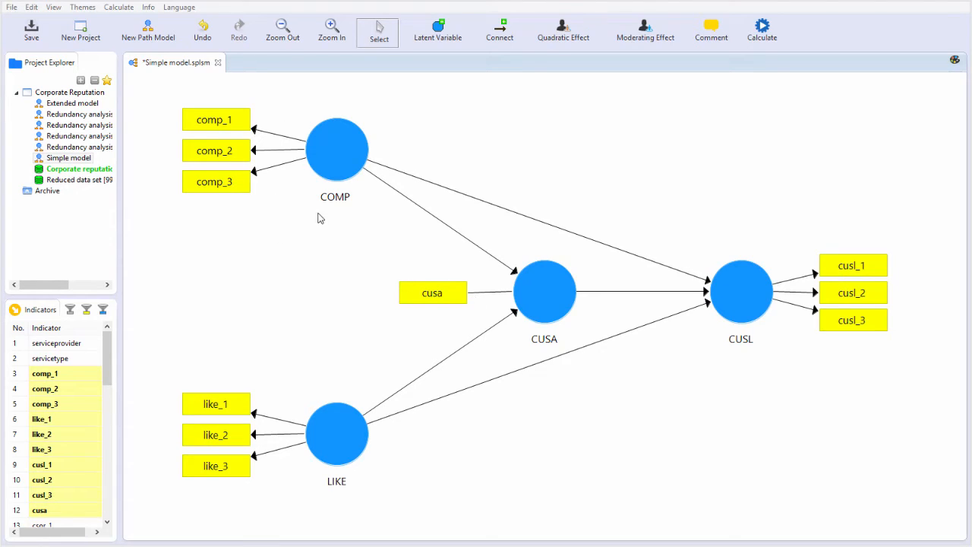
{"action": "mouse_move", "coordinate": [288, 211]}
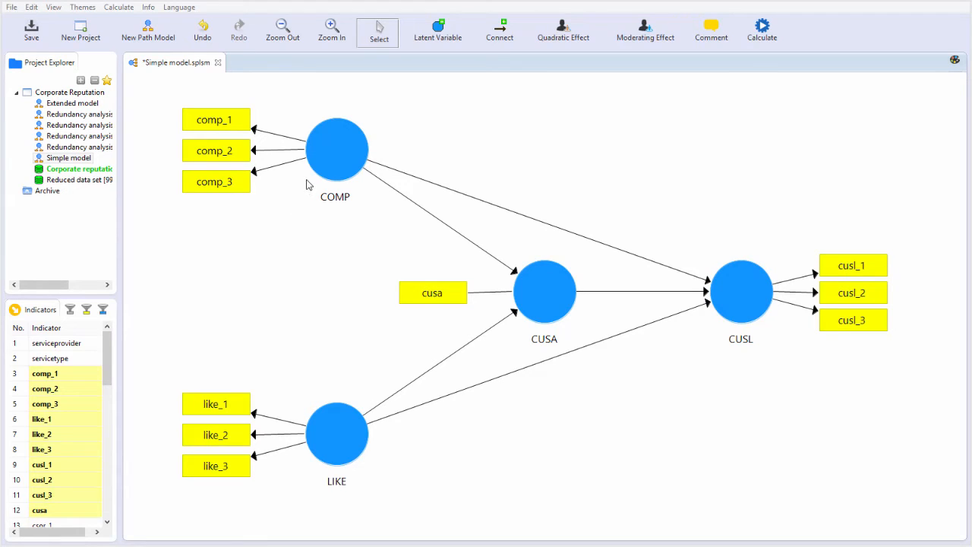
{"action": "mouse_move", "coordinate": [322, 158]}
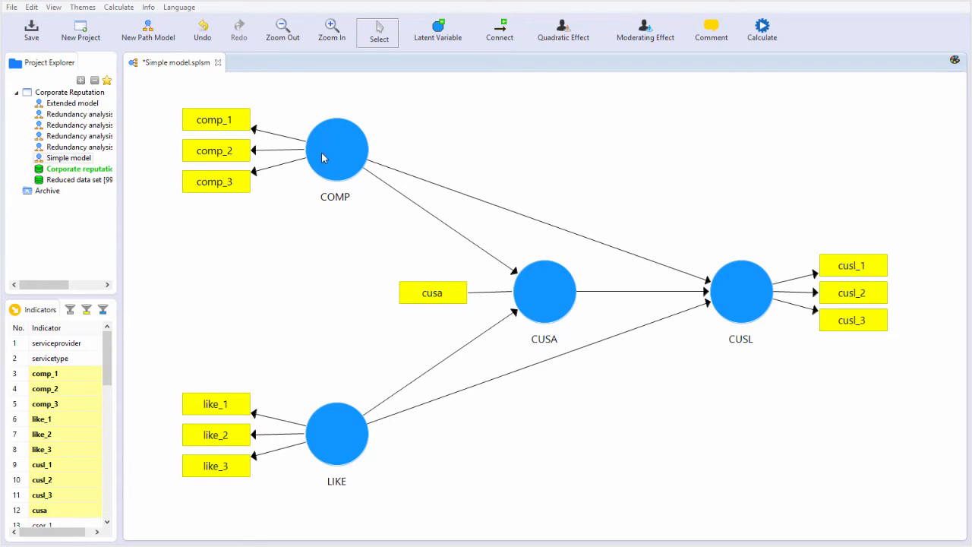
{"action": "mouse_move", "coordinate": [304, 169]}
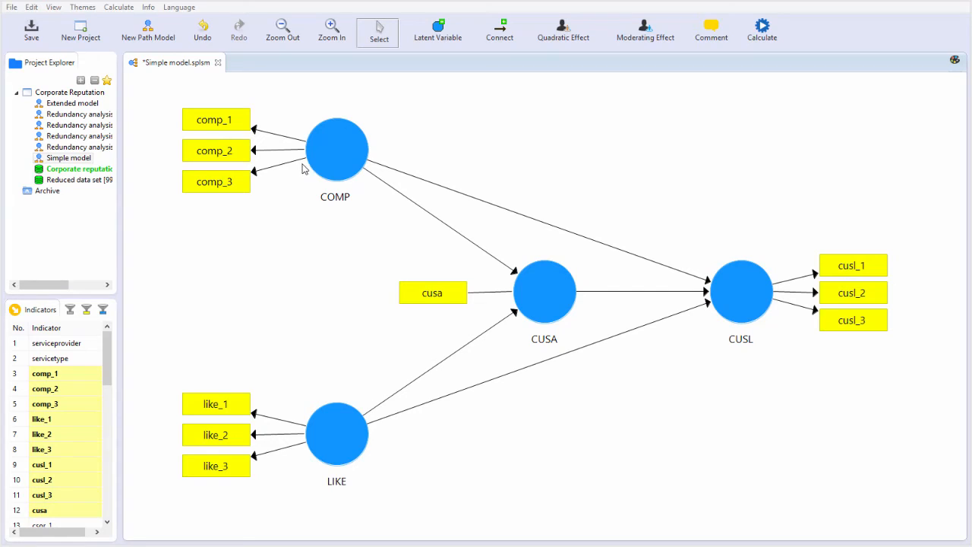
{"action": "mouse_move", "coordinate": [289, 214]}
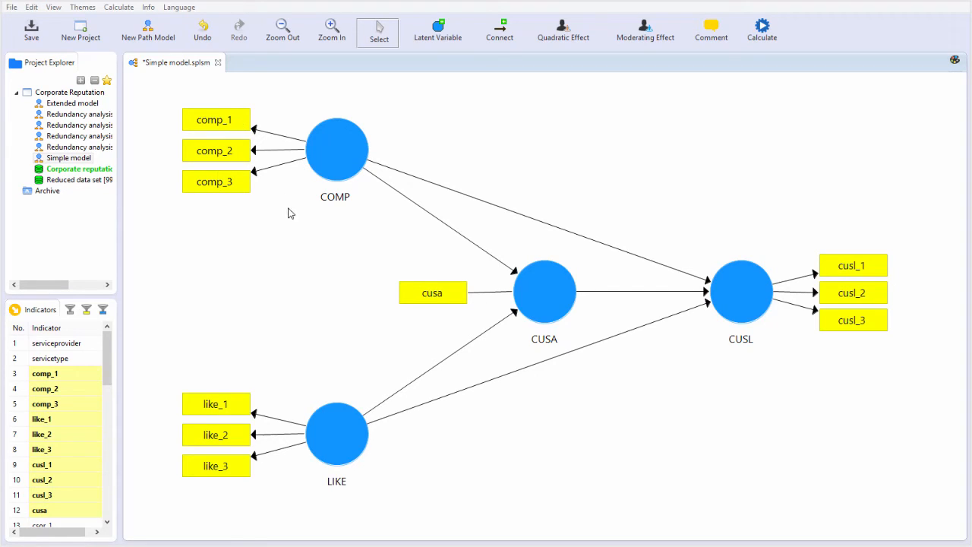
{"action": "mouse_move", "coordinate": [317, 187]}
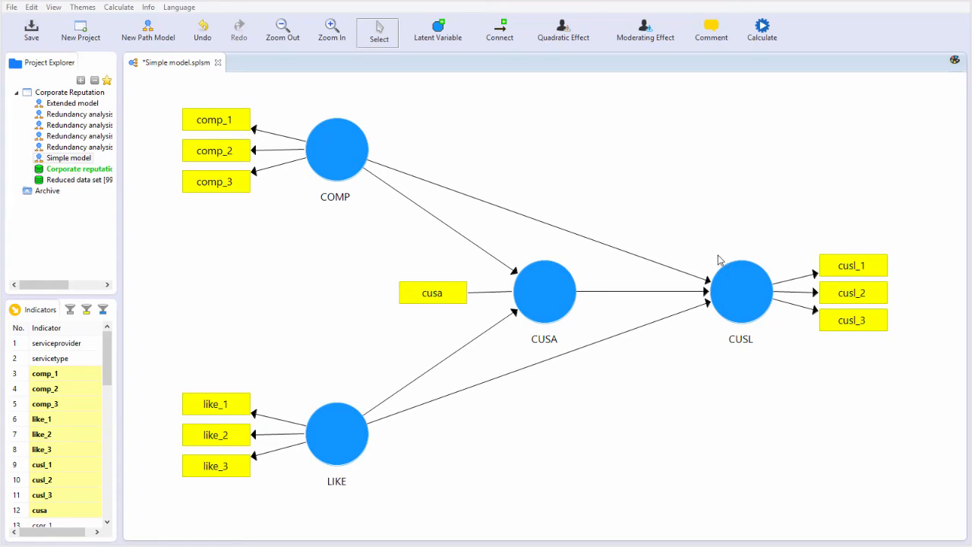
{"action": "mouse_move", "coordinate": [267, 257]}
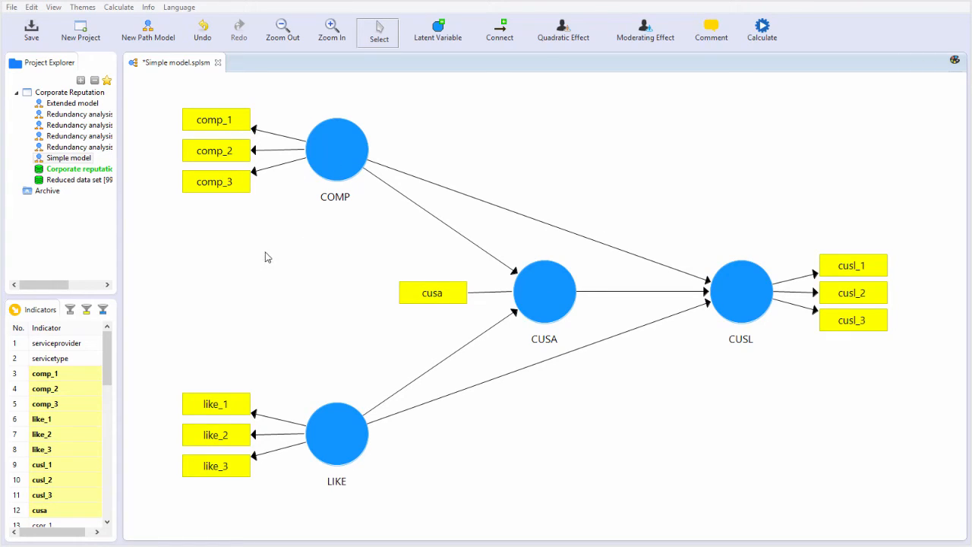
{"action": "mouse_move", "coordinate": [285, 248]}
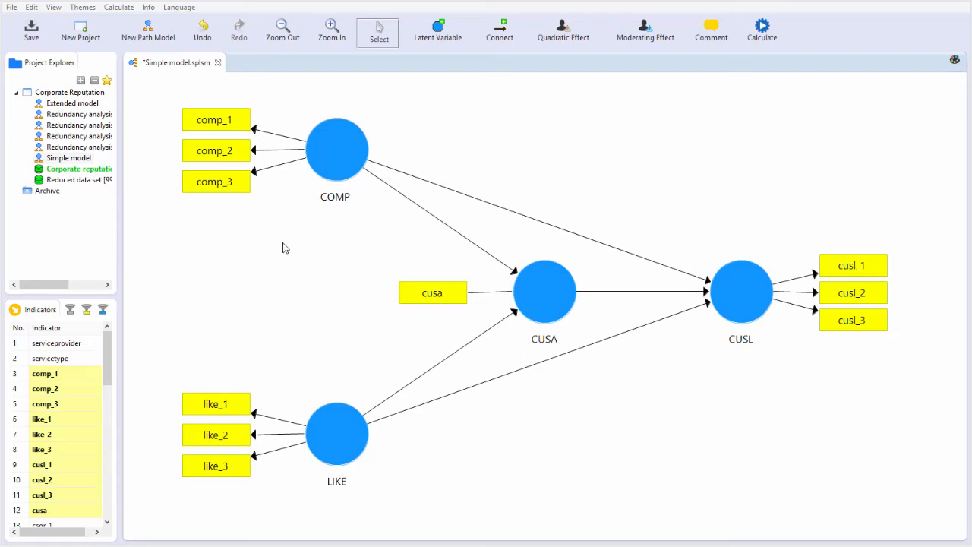
{"action": "mouse_move", "coordinate": [323, 158]}
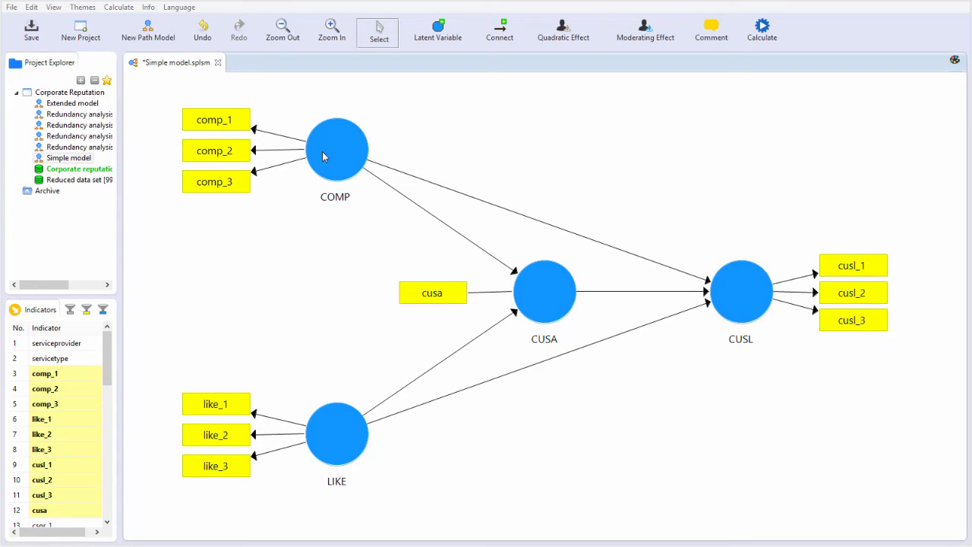
{"action": "mouse_move", "coordinate": [245, 144]}
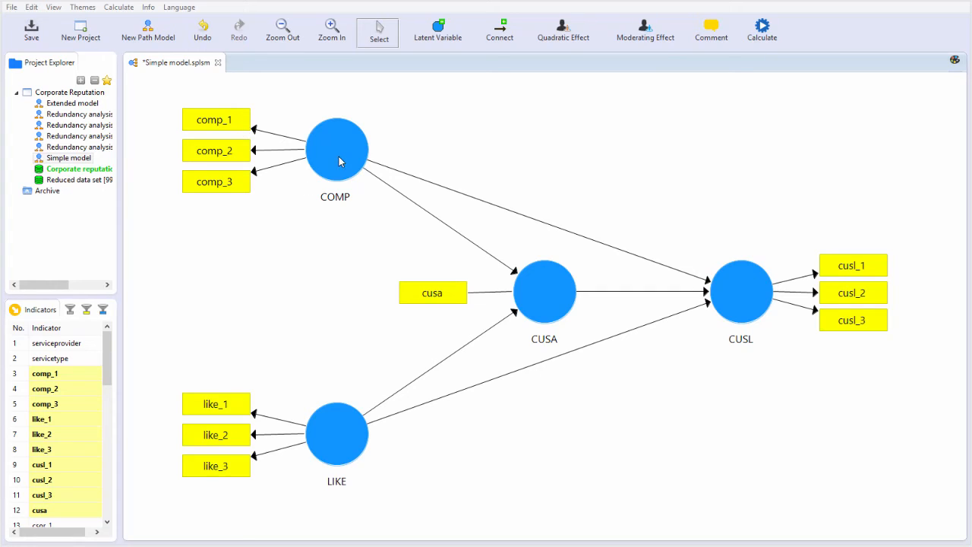
Step: Switch the COMP construct to formative, so comp_1 to comp_3 point into it
{"action": "right_click", "coordinate": [337, 148]}
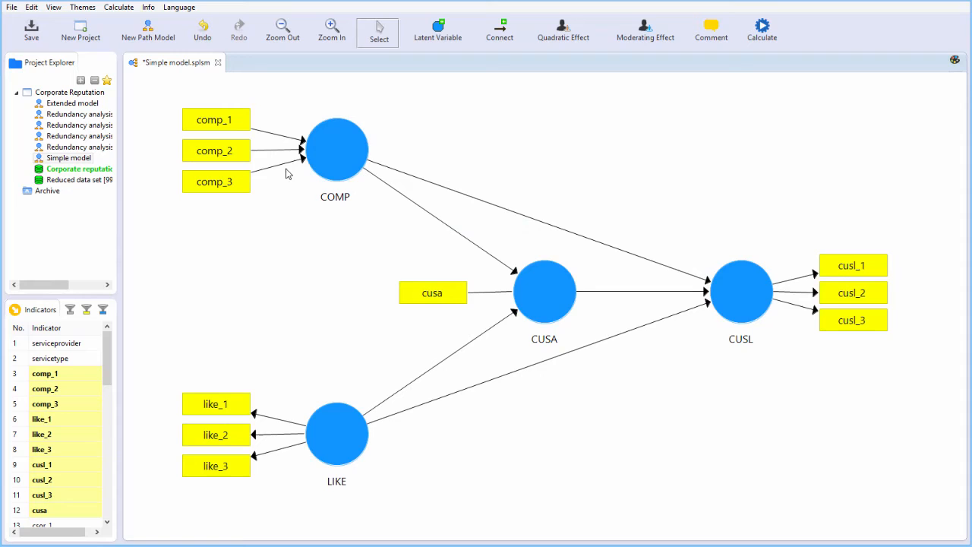
{"action": "mouse_move", "coordinate": [295, 127]}
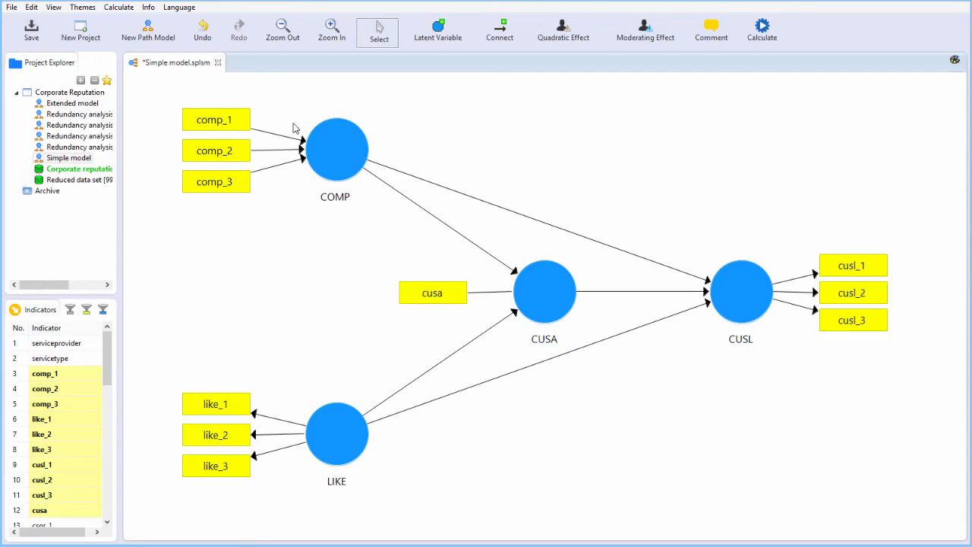
{"action": "mouse_move", "coordinate": [306, 165]}
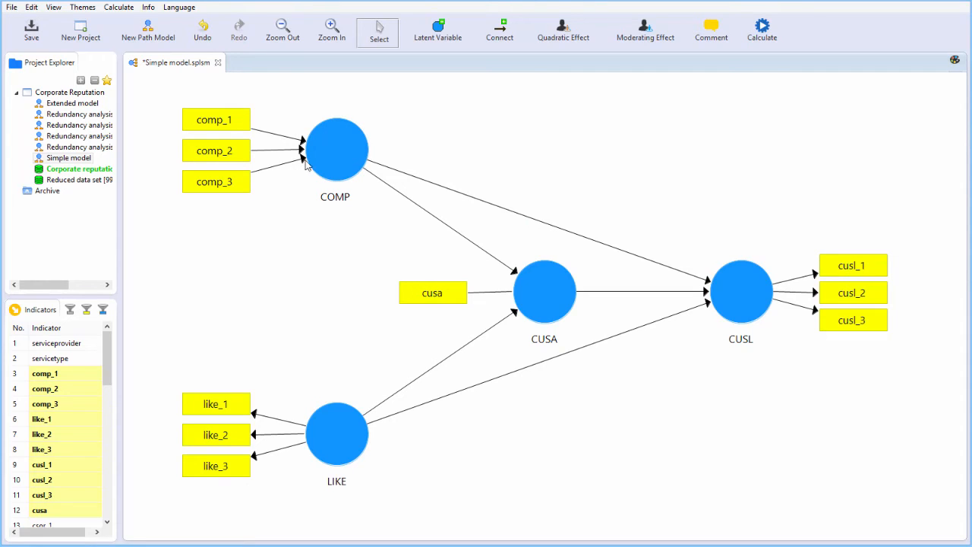
{"action": "mouse_move", "coordinate": [296, 124]}
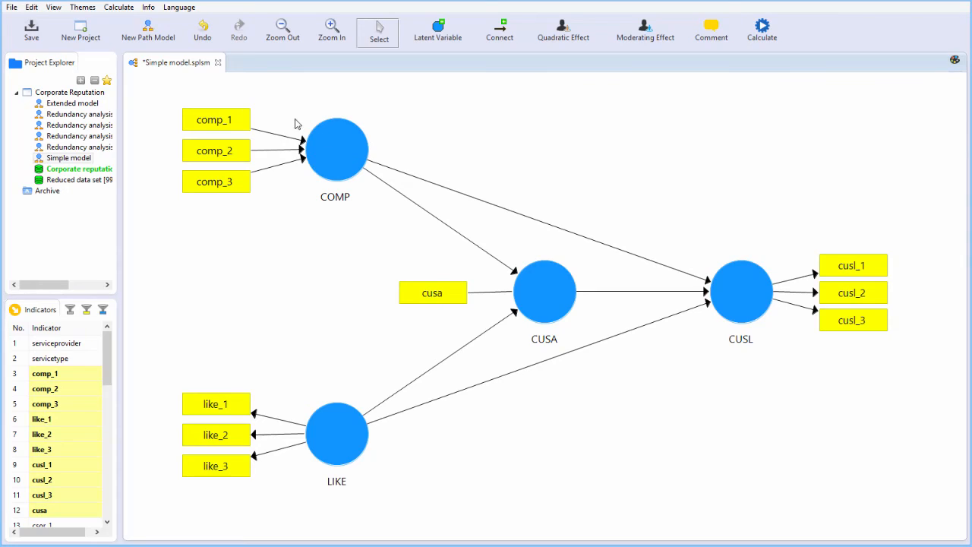
{"action": "mouse_move", "coordinate": [288, 194]}
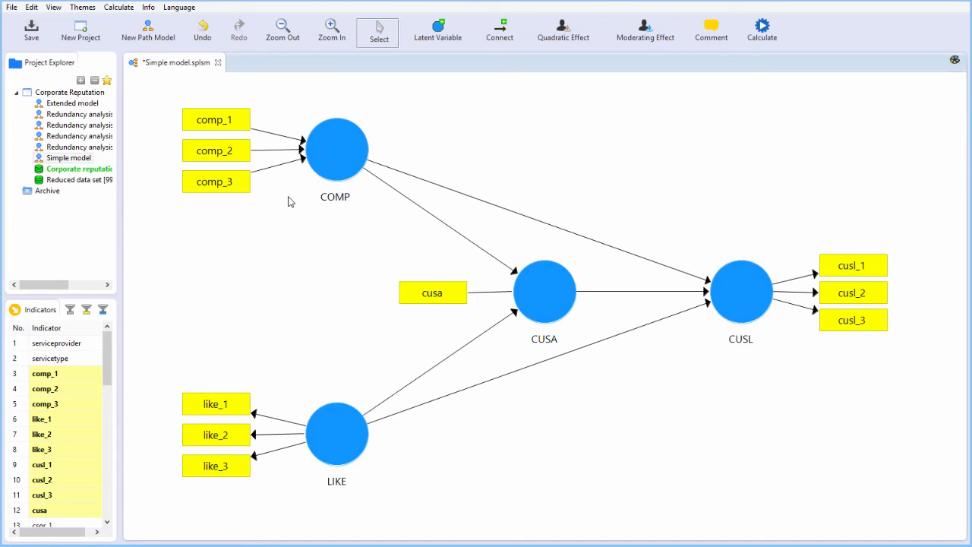
{"action": "mouse_move", "coordinate": [266, 157]}
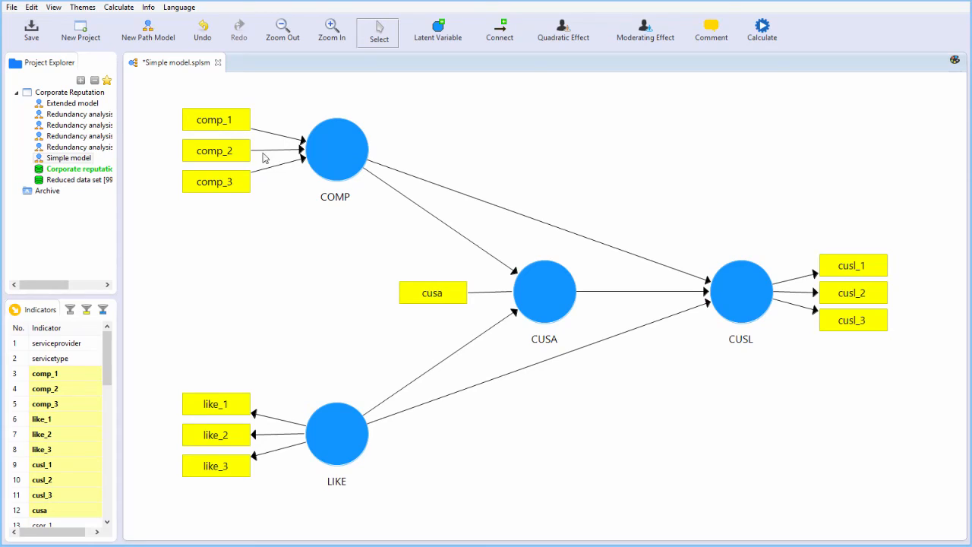
{"action": "mouse_move", "coordinate": [284, 161]}
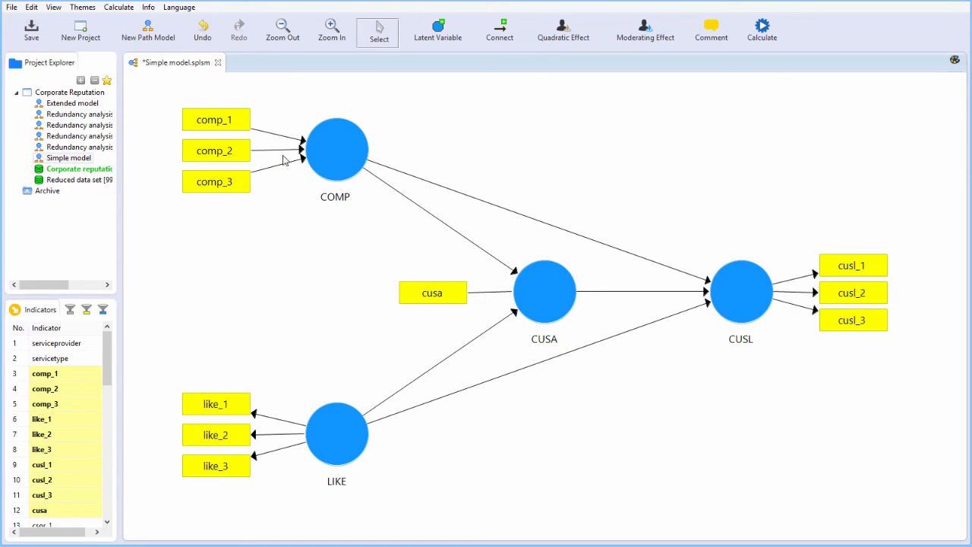
{"action": "mouse_move", "coordinate": [247, 191]}
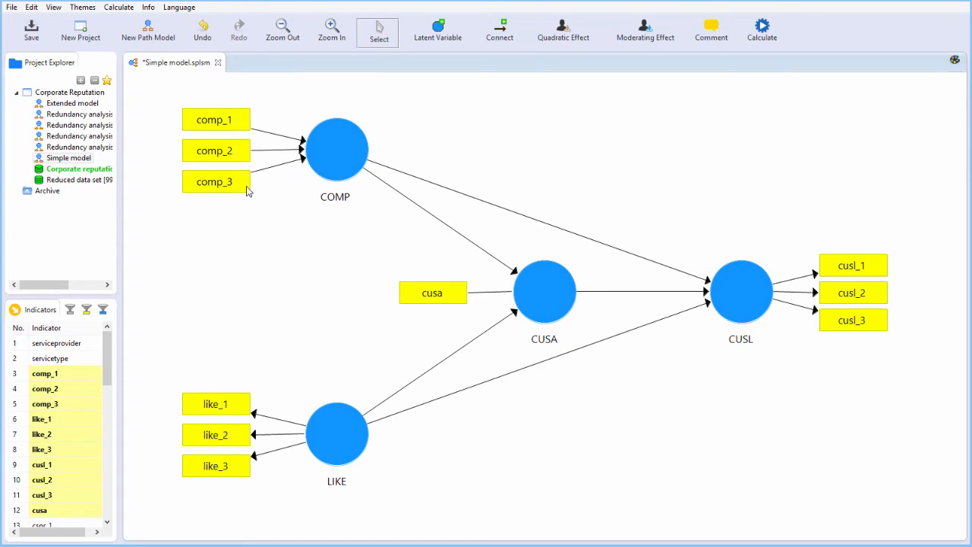
{"action": "mouse_move", "coordinate": [329, 187]}
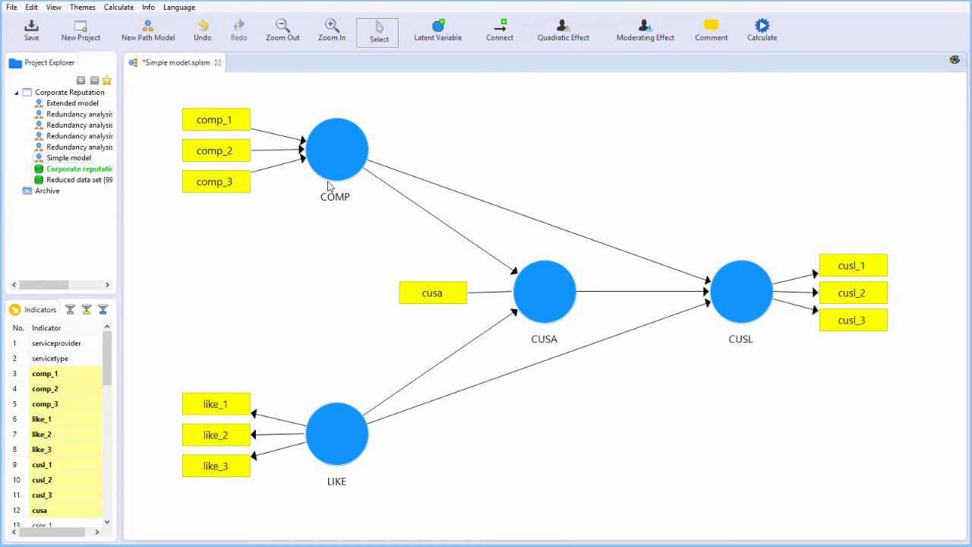
Step: Switch COMP back to reflective so its arrows run out to comp_1, comp_2 and comp_3
{"action": "right_click", "coordinate": [336, 150]}
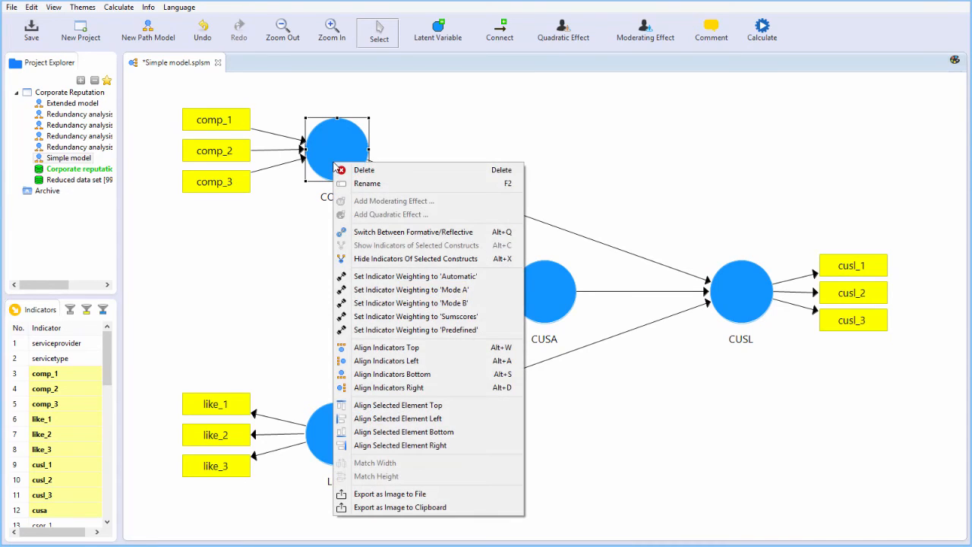
{"action": "left_click", "coordinate": [307, 317]}
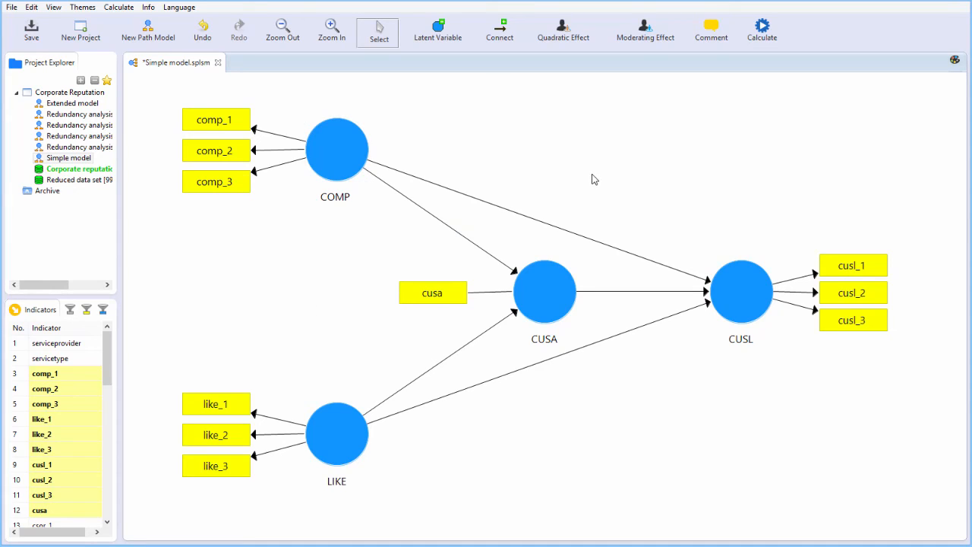
{"action": "mouse_move", "coordinate": [731, 315]}
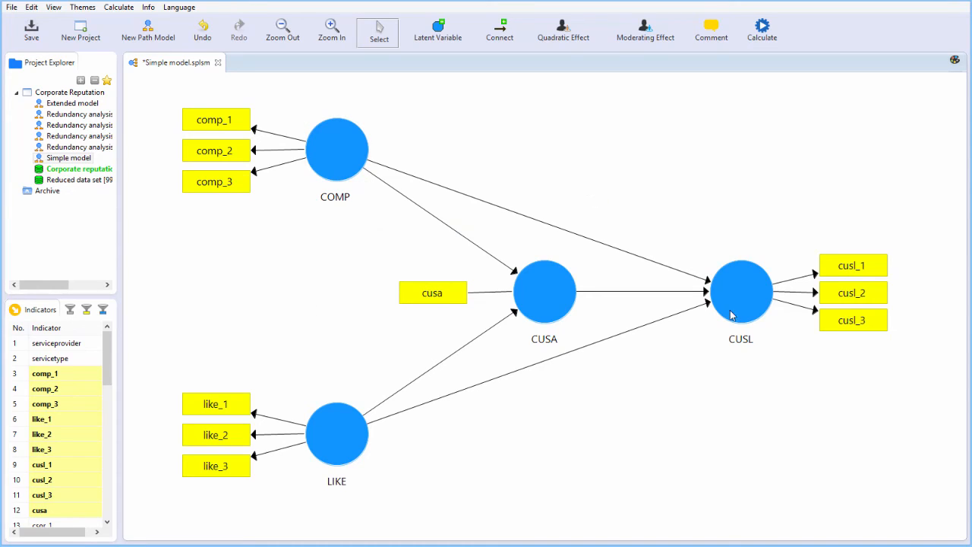
{"action": "mouse_move", "coordinate": [253, 159]}
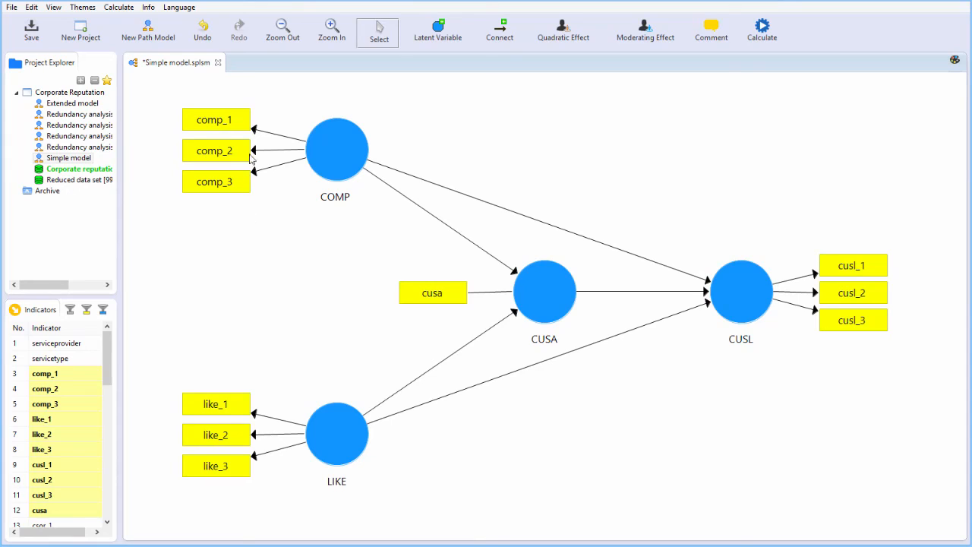
{"action": "mouse_move", "coordinate": [283, 153]}
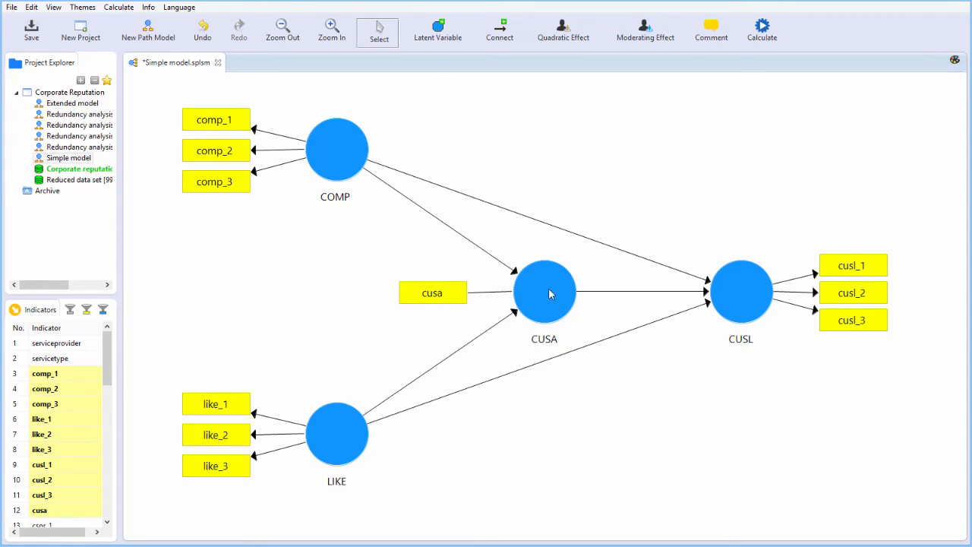
{"action": "mouse_move", "coordinate": [485, 314]}
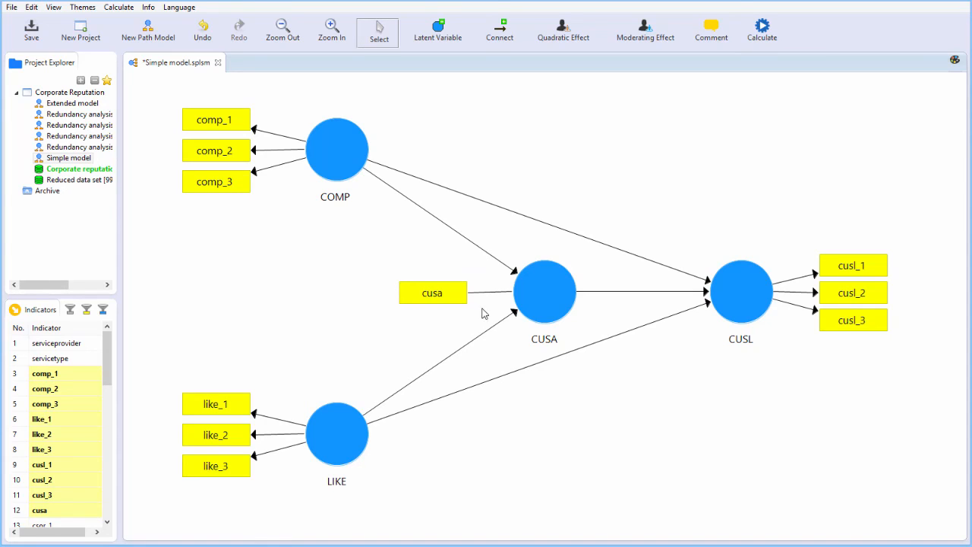
{"action": "mouse_move", "coordinate": [516, 298]}
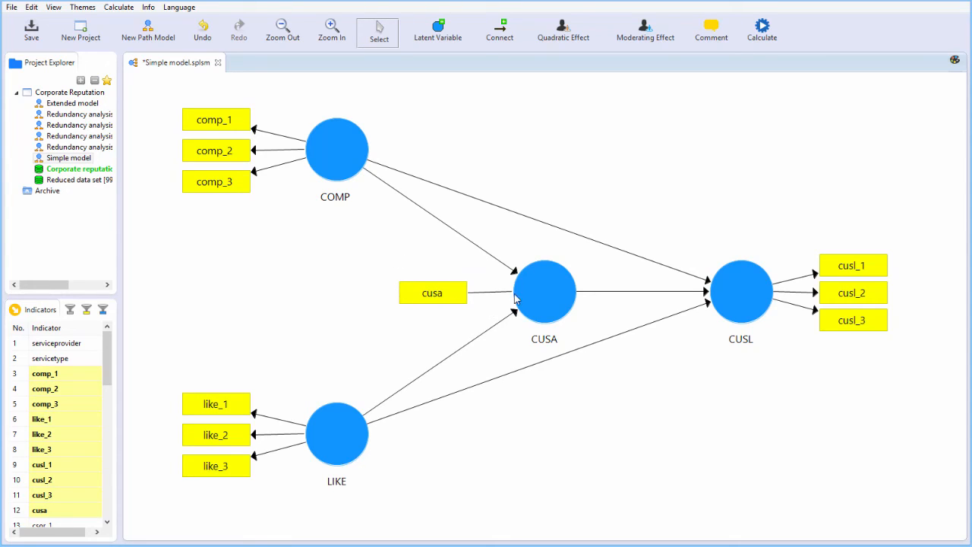
{"action": "mouse_move", "coordinate": [494, 304]}
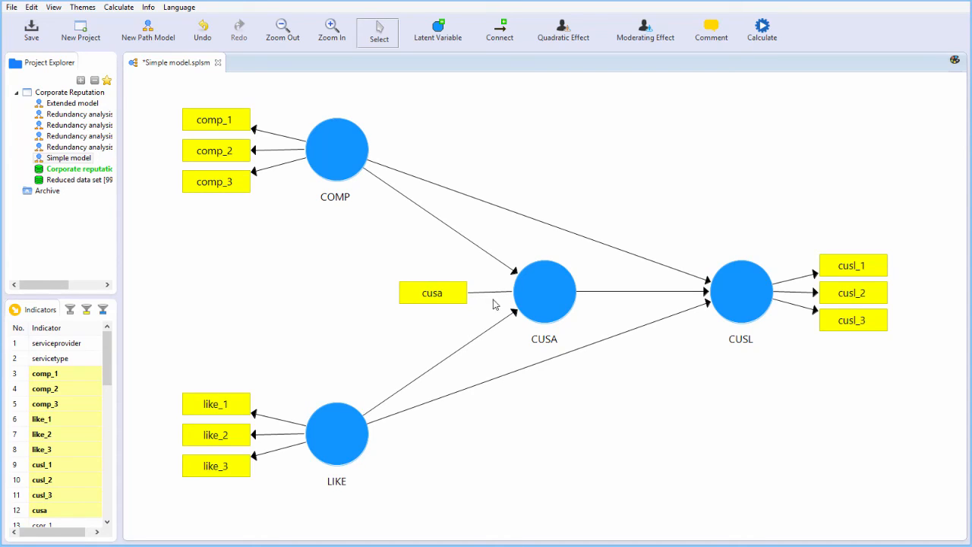
{"action": "mouse_move", "coordinate": [500, 302]}
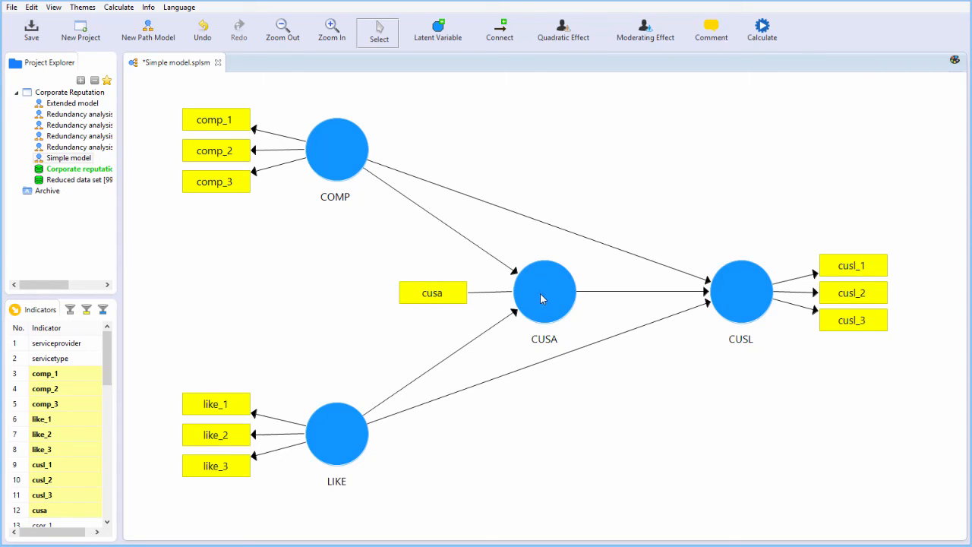
{"action": "mouse_move", "coordinate": [530, 397]}
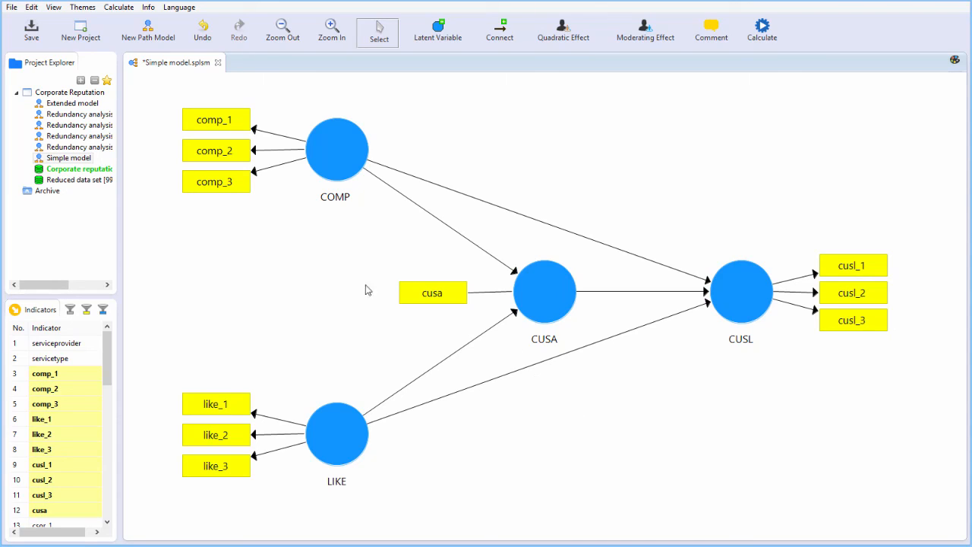
{"action": "mouse_move", "coordinate": [618, 412]}
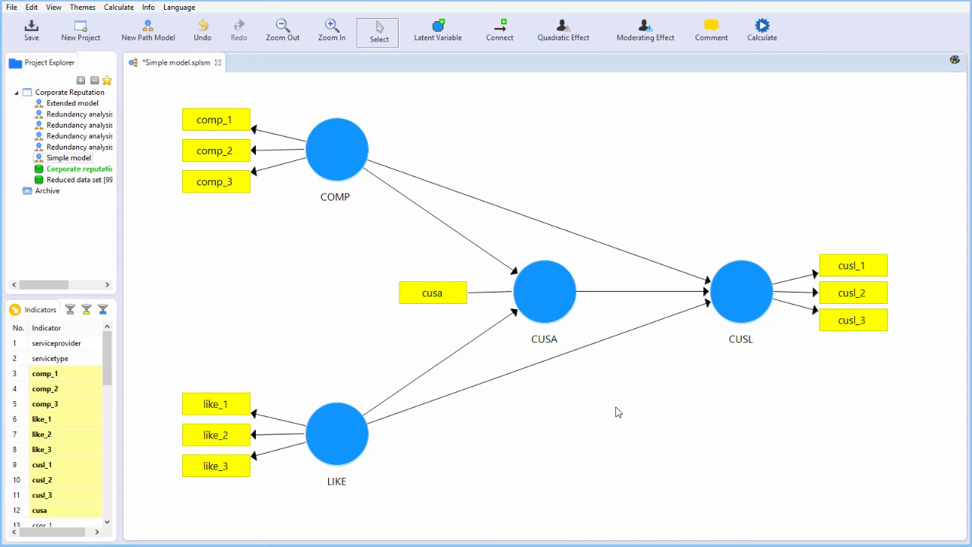
{"action": "mouse_move", "coordinate": [507, 394]}
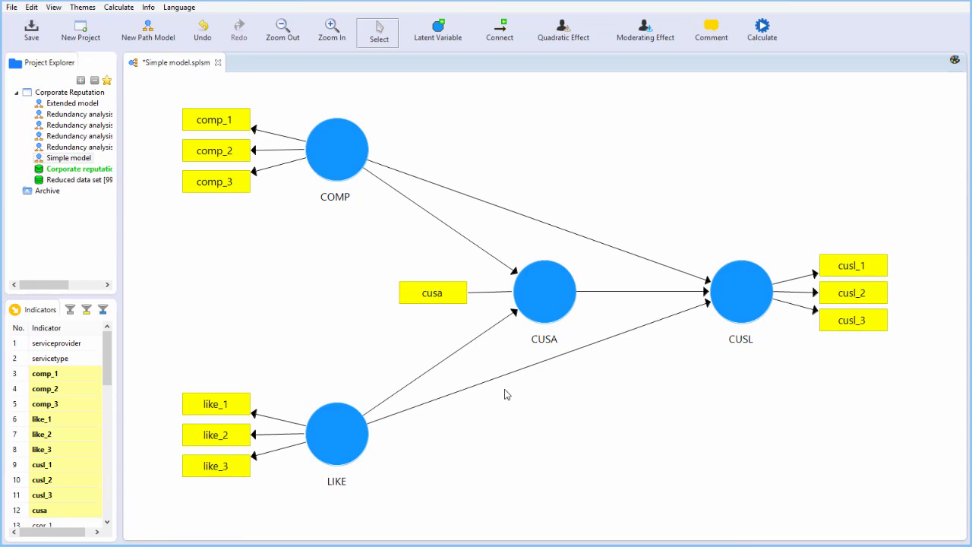
{"action": "mouse_move", "coordinate": [484, 311]}
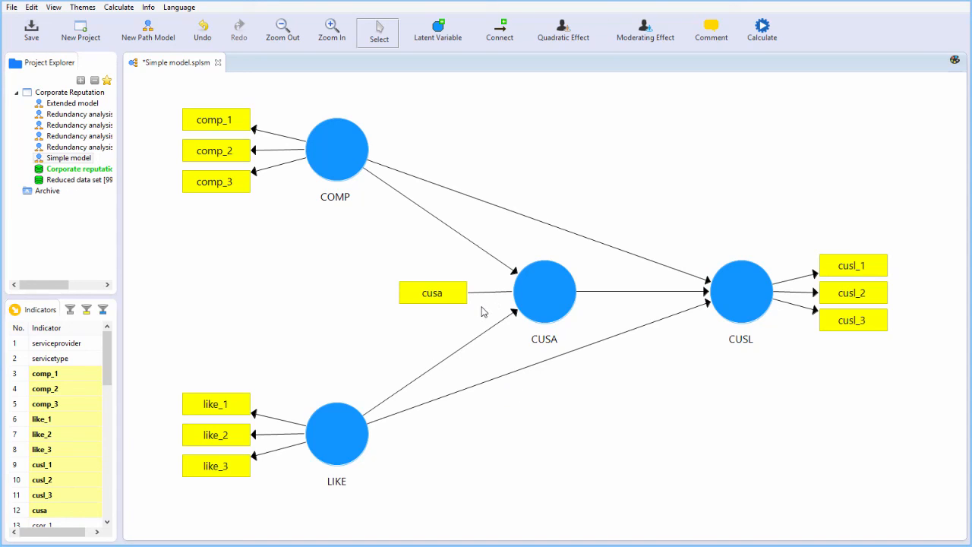
{"action": "mouse_move", "coordinate": [473, 313]}
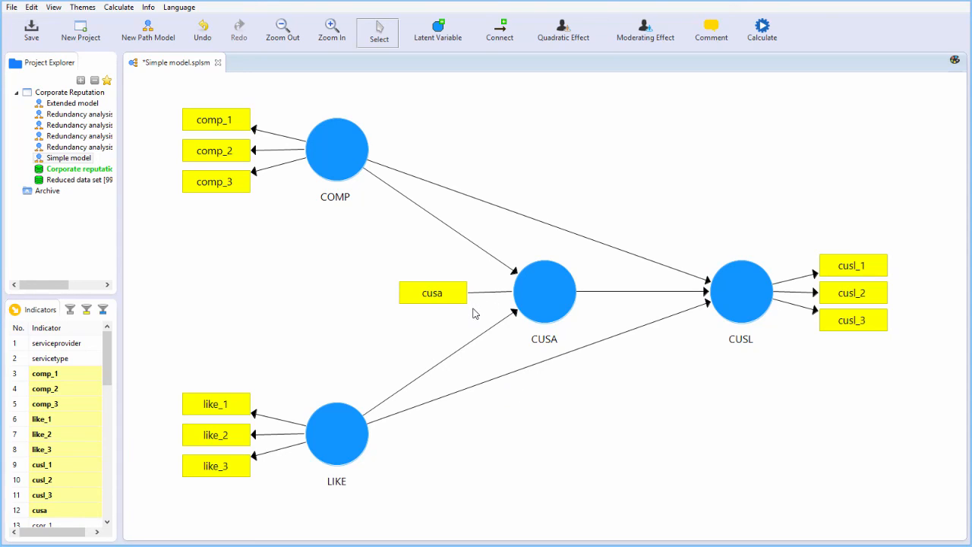
{"action": "mouse_move", "coordinate": [523, 306]}
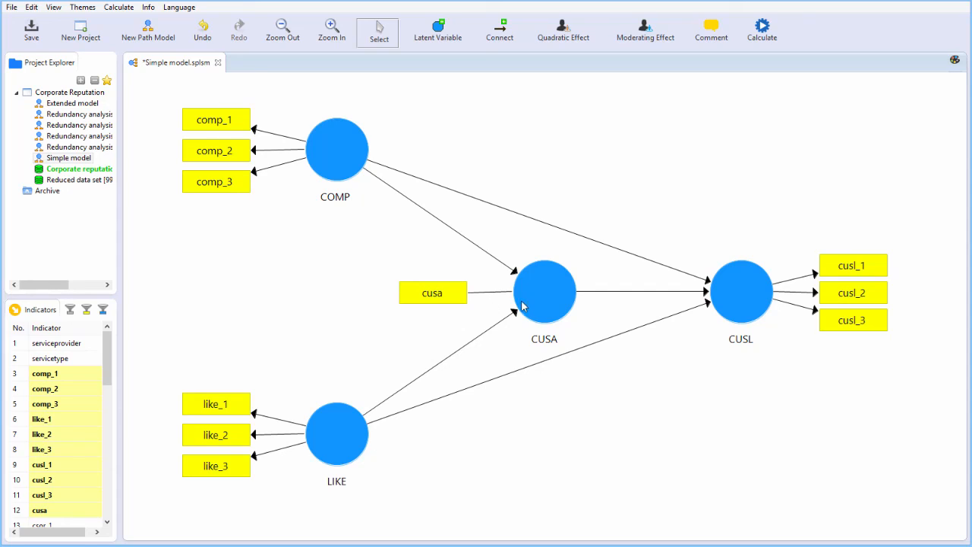
{"action": "mouse_move", "coordinate": [486, 271]}
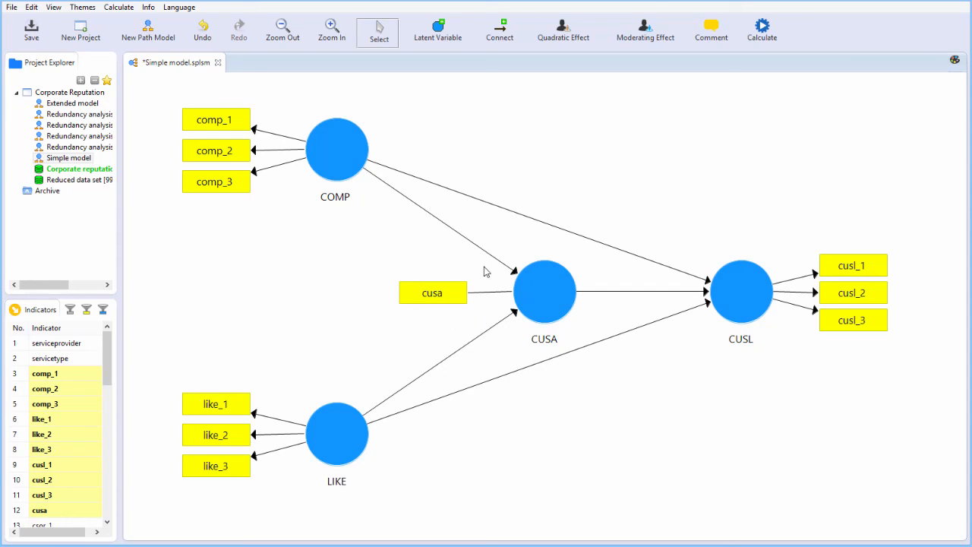
{"action": "mouse_move", "coordinate": [285, 195]}
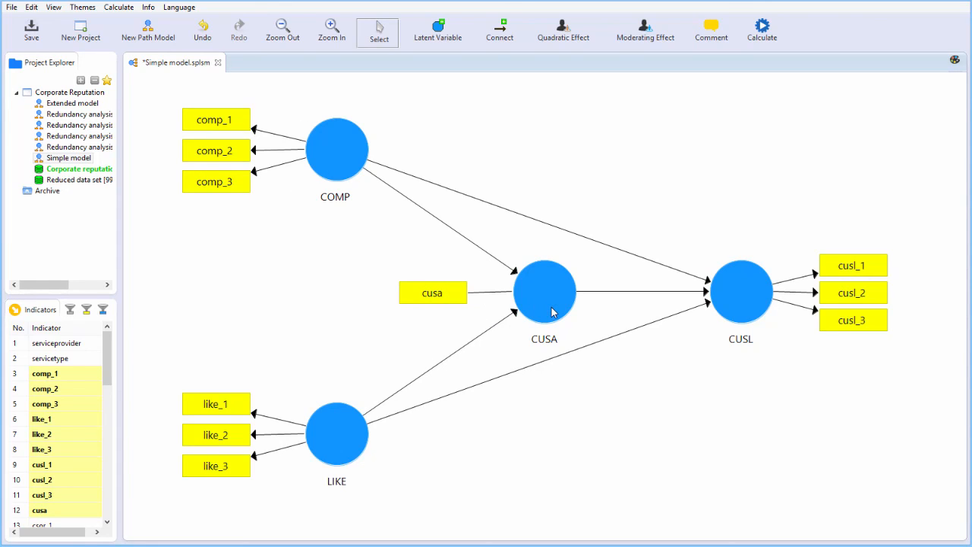
{"action": "mouse_move", "coordinate": [648, 490]}
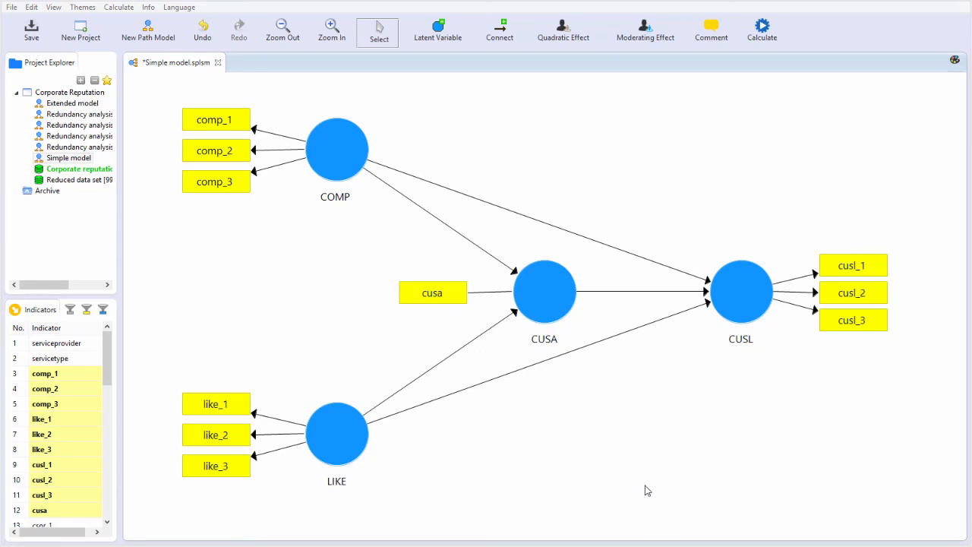